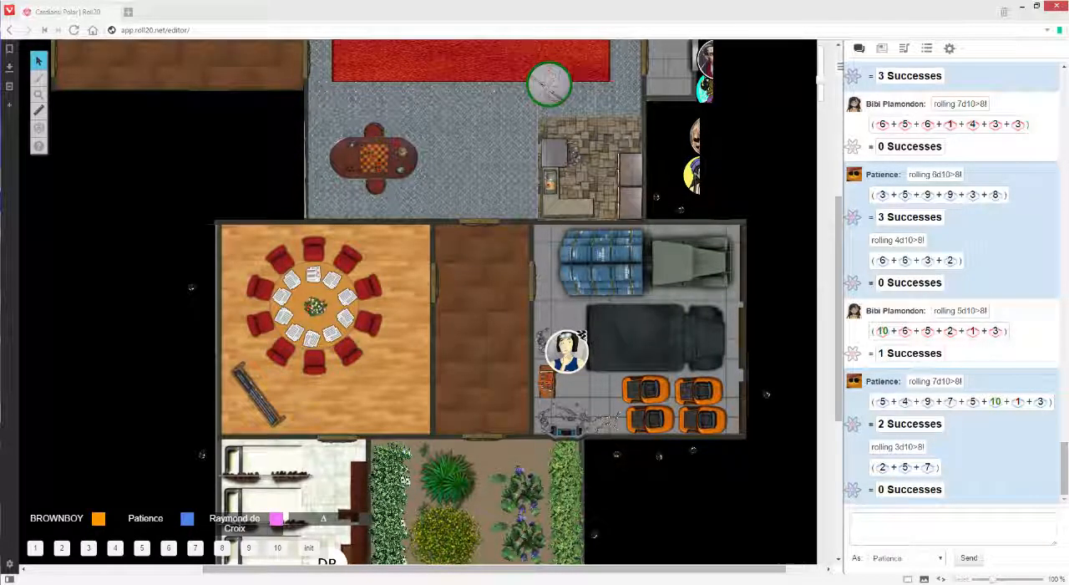
Step: Move the robot token from the upper grey room to the hallway doorway
{"action": "left_click_drag", "start_coordinate": [550, 85], "coordinate": [533, 92]}
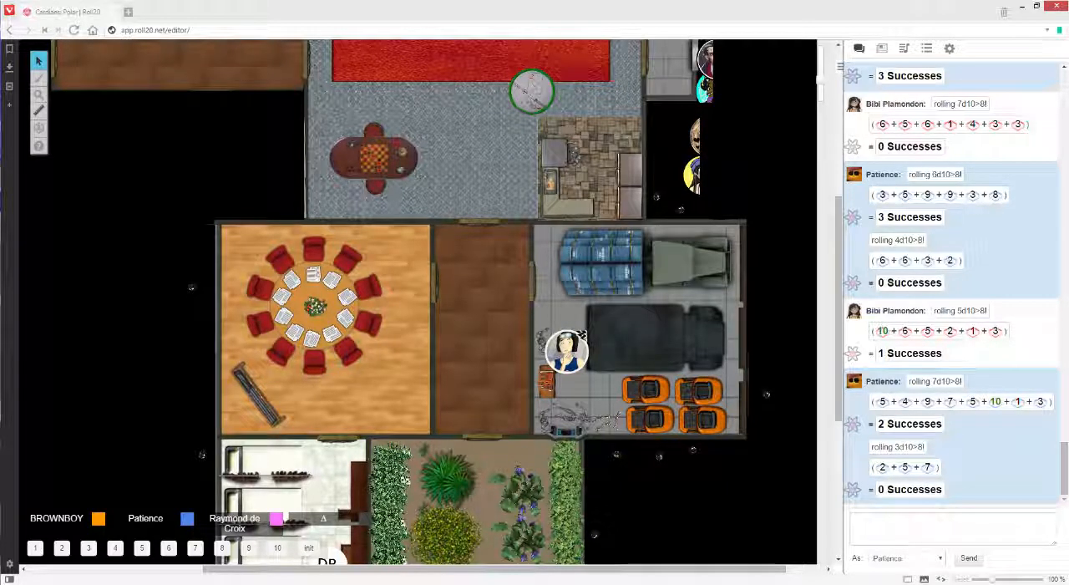
{"action": "left_click_drag", "start_coordinate": [532, 92], "coordinate": [505, 117]}
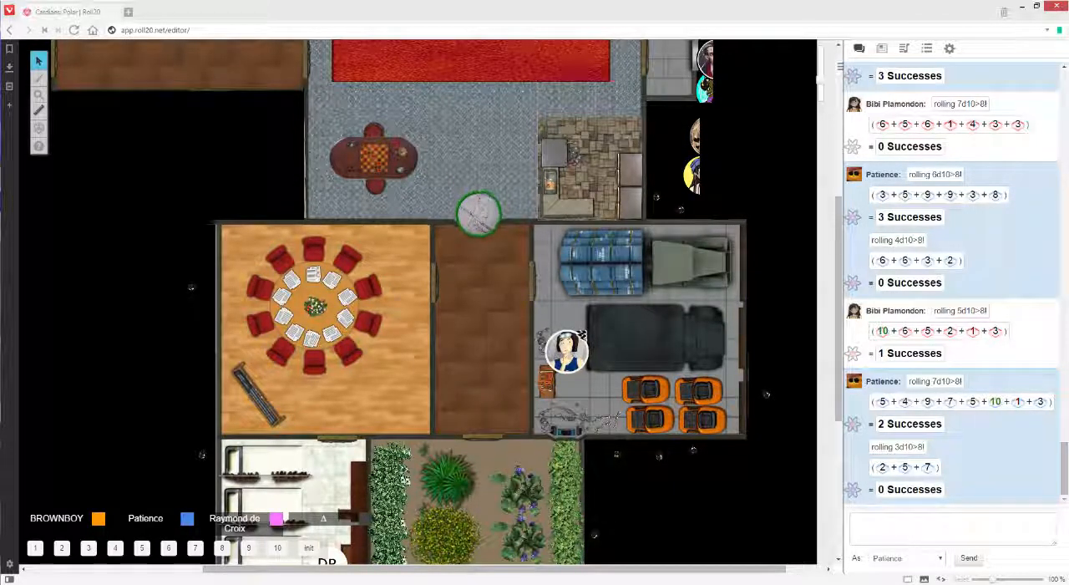
Step: Move the robot token down the brown hallway and into the garage beside the blue barrels
{"action": "left_click_drag", "start_coordinate": [478, 214], "coordinate": [478, 242]}
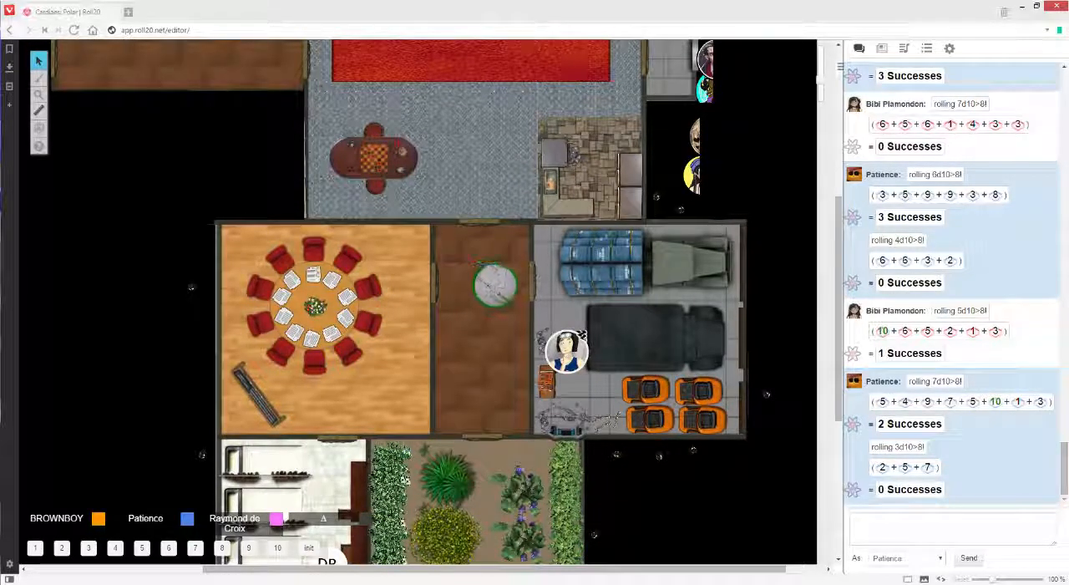
{"action": "left_click_drag", "start_coordinate": [495, 284], "coordinate": [514, 287]}
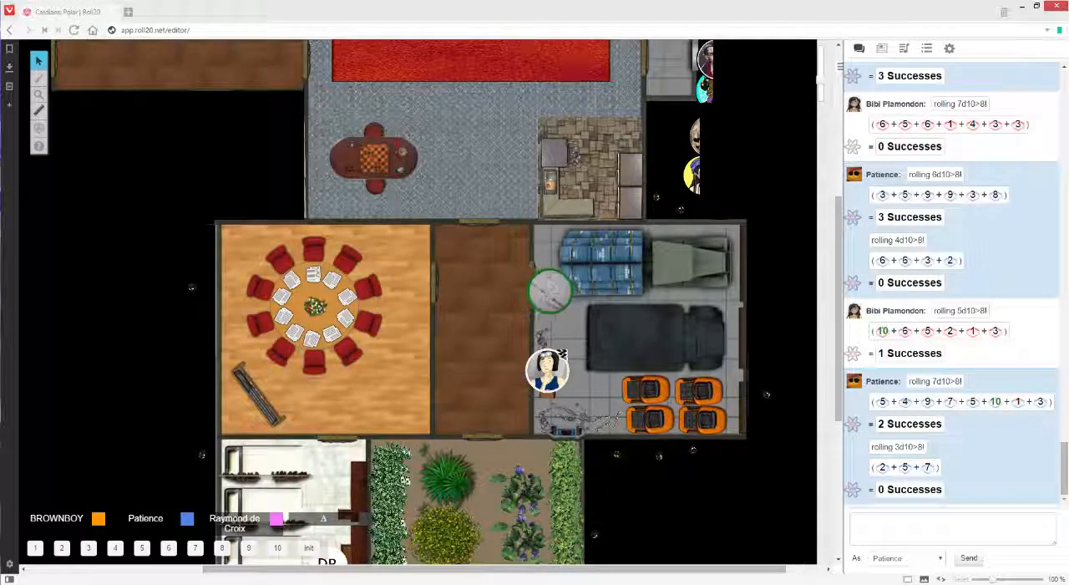
Step: Move the robot deeper into the garage and bring the woman's token up beside it by the barrels
{"action": "left_click_drag", "start_coordinate": [550, 292], "coordinate": [572, 301]}
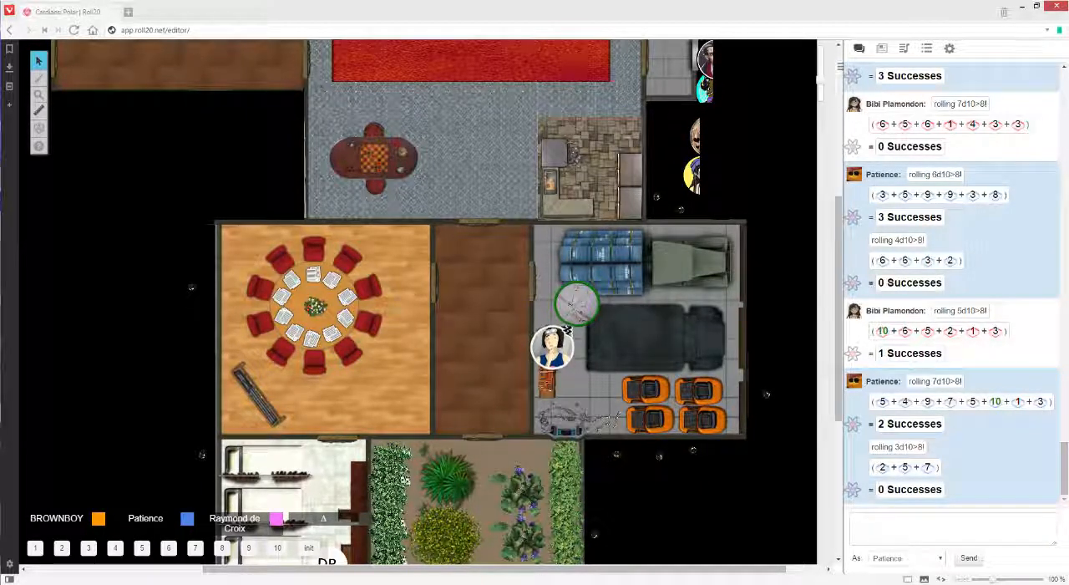
{"action": "left_click_drag", "start_coordinate": [552, 348], "coordinate": [543, 326]}
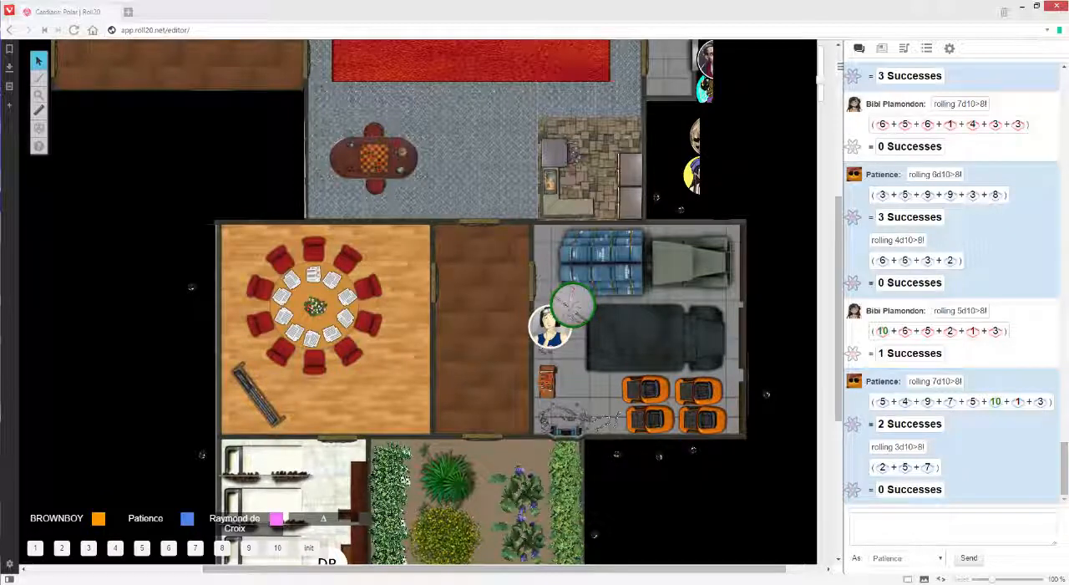
{"action": "left_click_drag", "start_coordinate": [551, 326], "coordinate": [542, 291]}
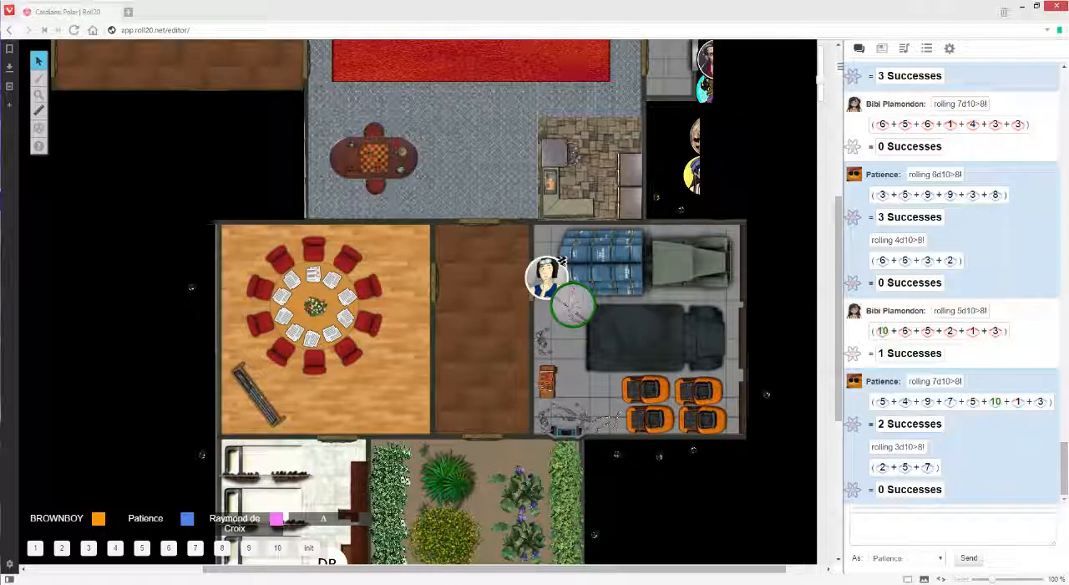
Step: Move the woman's token and the robot out of the garage into the brown hallway
{"action": "left_click_drag", "start_coordinate": [548, 276], "coordinate": [543, 291]}
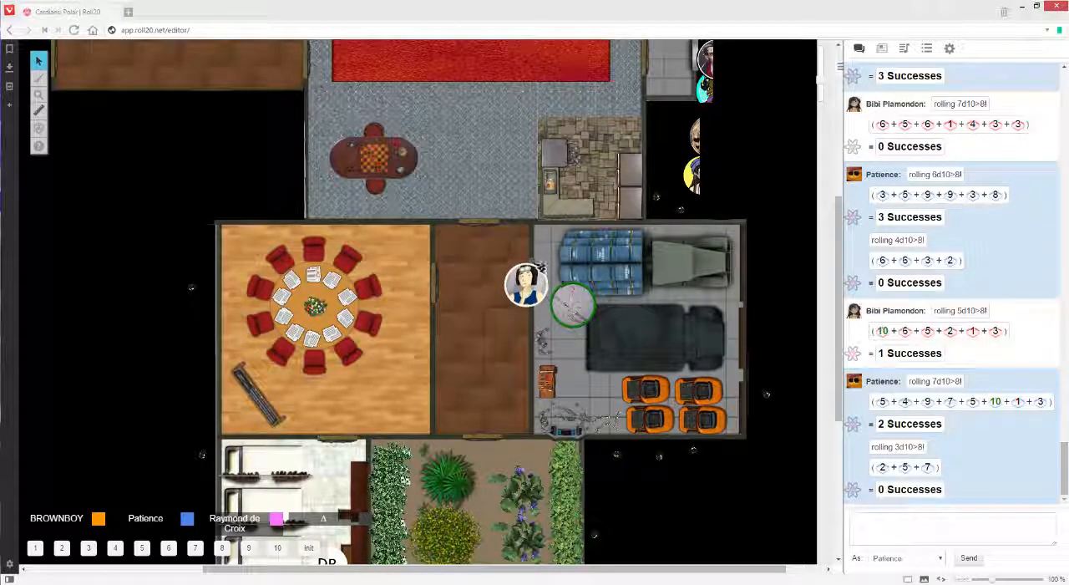
{"action": "left_click_drag", "start_coordinate": [527, 284], "coordinate": [543, 318]}
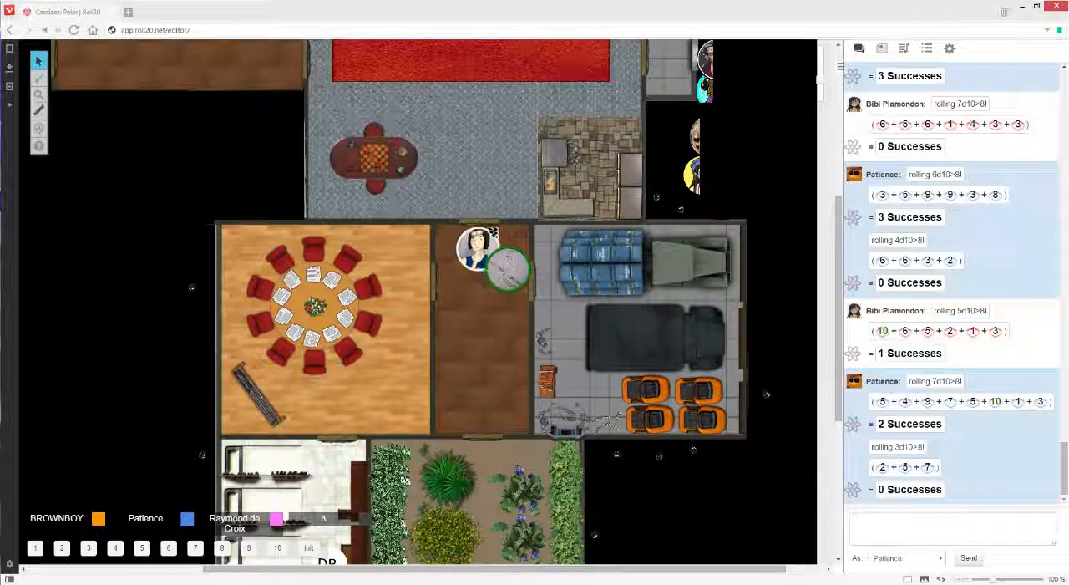
Step: Move the woman's token and then the robot up through the doorway into the upper grey room
{"action": "left_click_drag", "start_coordinate": [510, 268], "coordinate": [492, 226]}
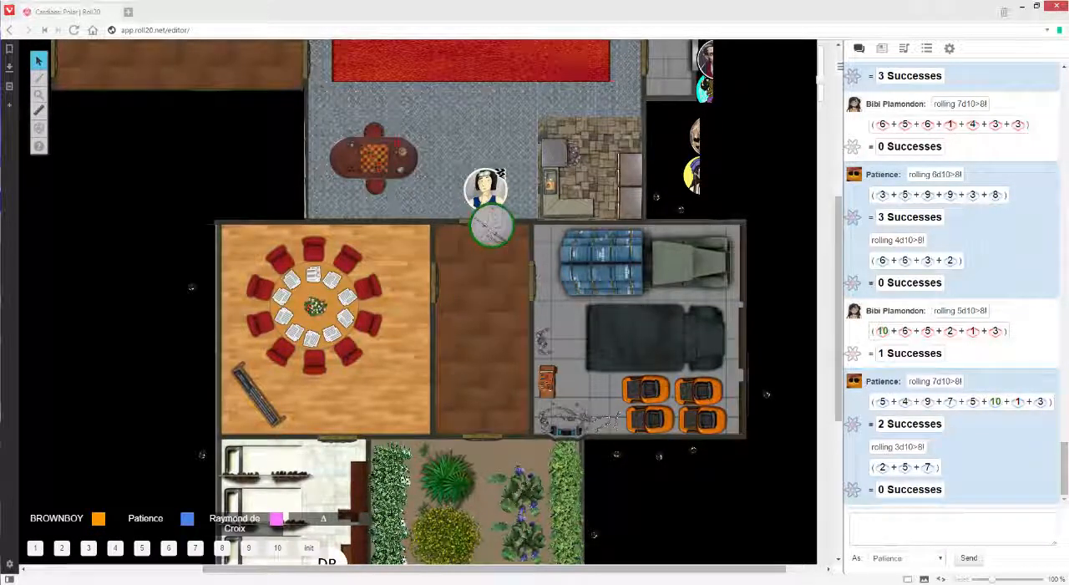
{"action": "left_click_drag", "start_coordinate": [484, 191], "coordinate": [478, 157]}
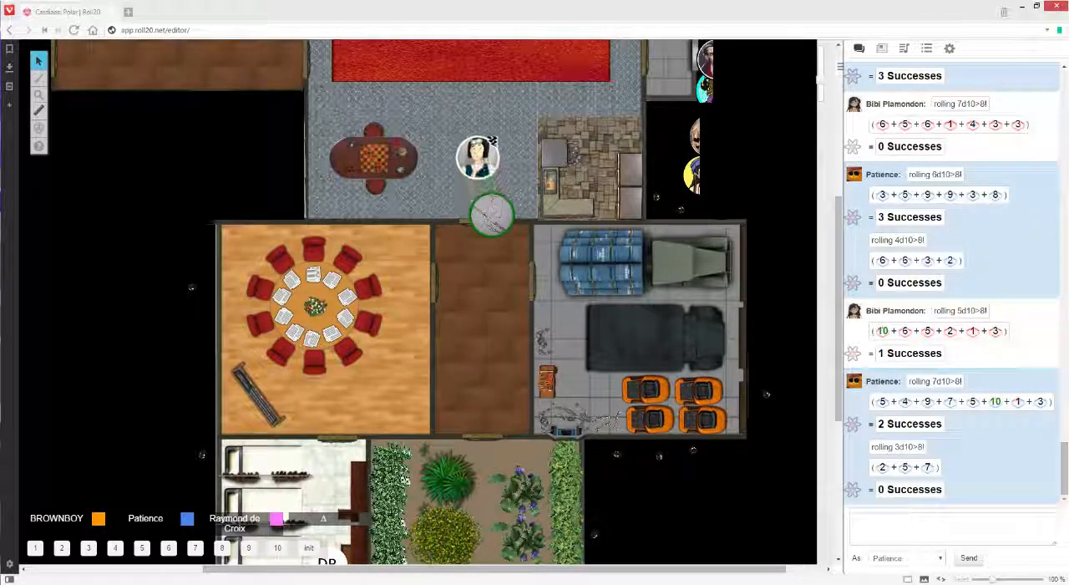
{"action": "left_click_drag", "start_coordinate": [491, 216], "coordinate": [491, 195]}
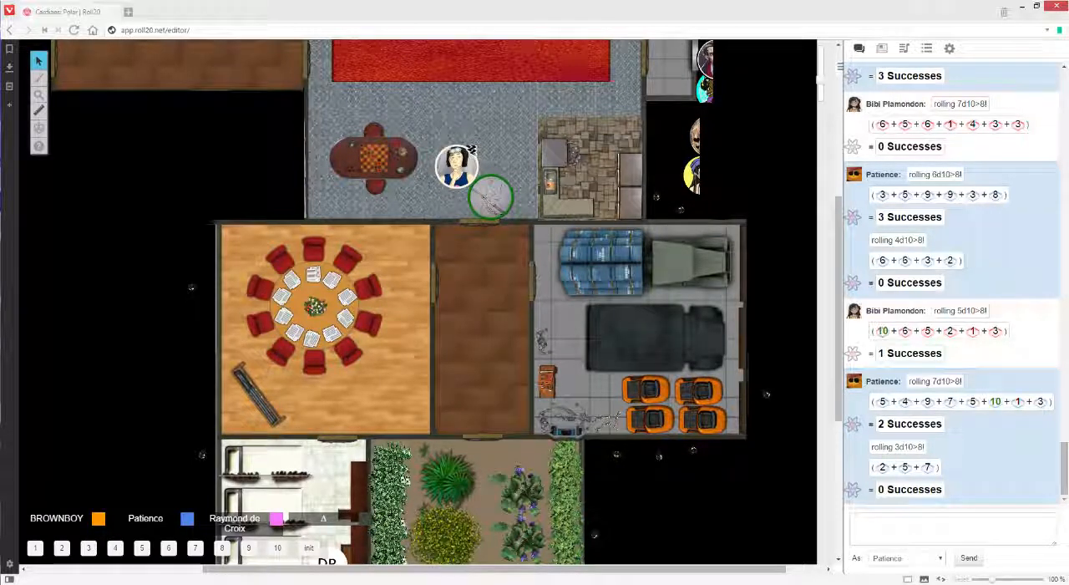
Step: Place the woman's token above the robot and advance the robot toward the red carpet
{"action": "left_click_drag", "start_coordinate": [456, 164], "coordinate": [383, 201]}
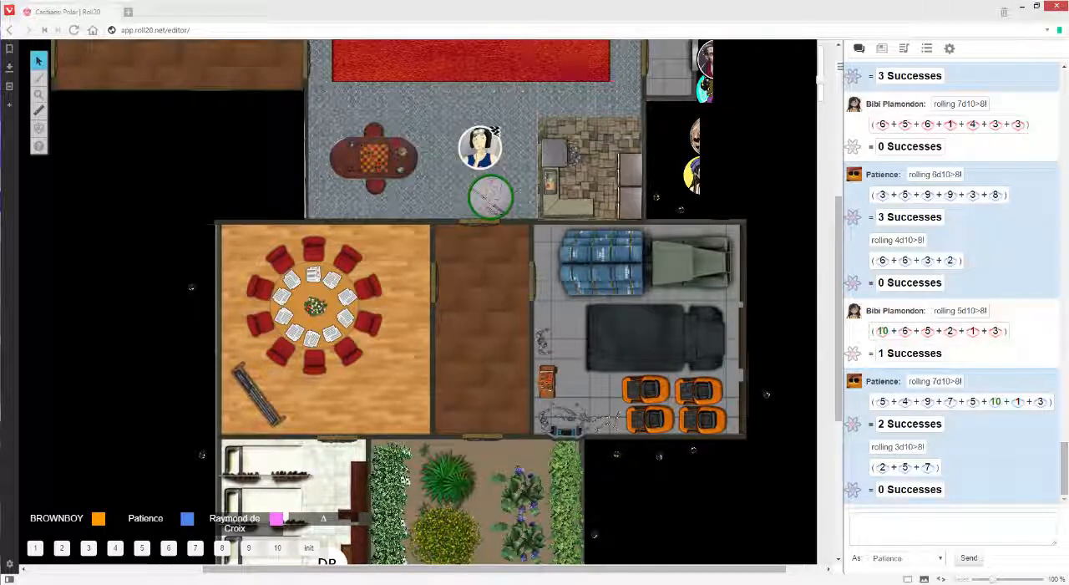
{"action": "left_click_drag", "start_coordinate": [491, 198], "coordinate": [404, 125]}
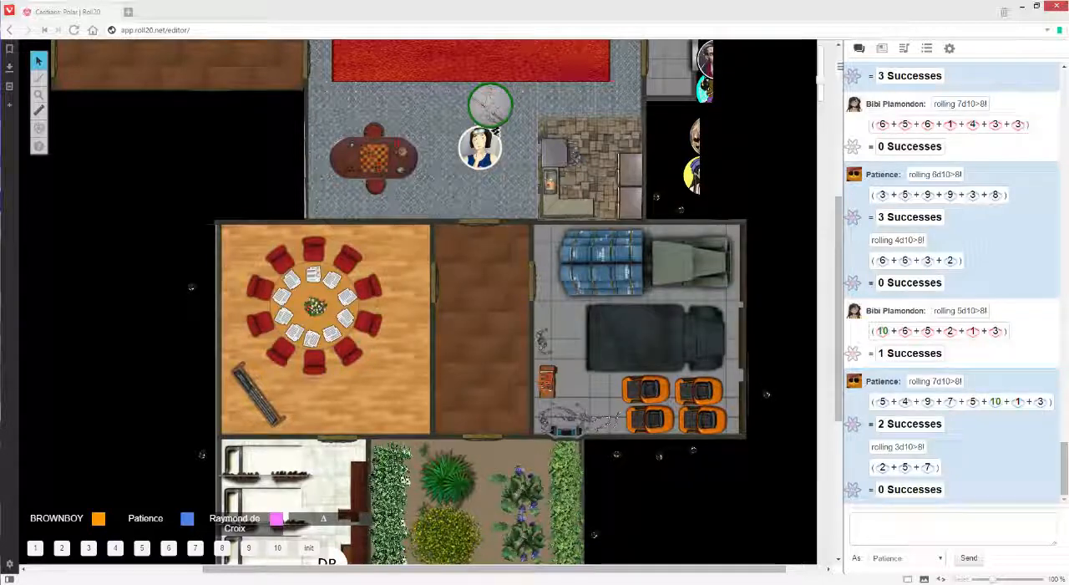
Step: Move the portrait token into the brown corridor room and the robot down into the dining room
{"action": "left_click_drag", "start_coordinate": [481, 147], "coordinate": [455, 284]}
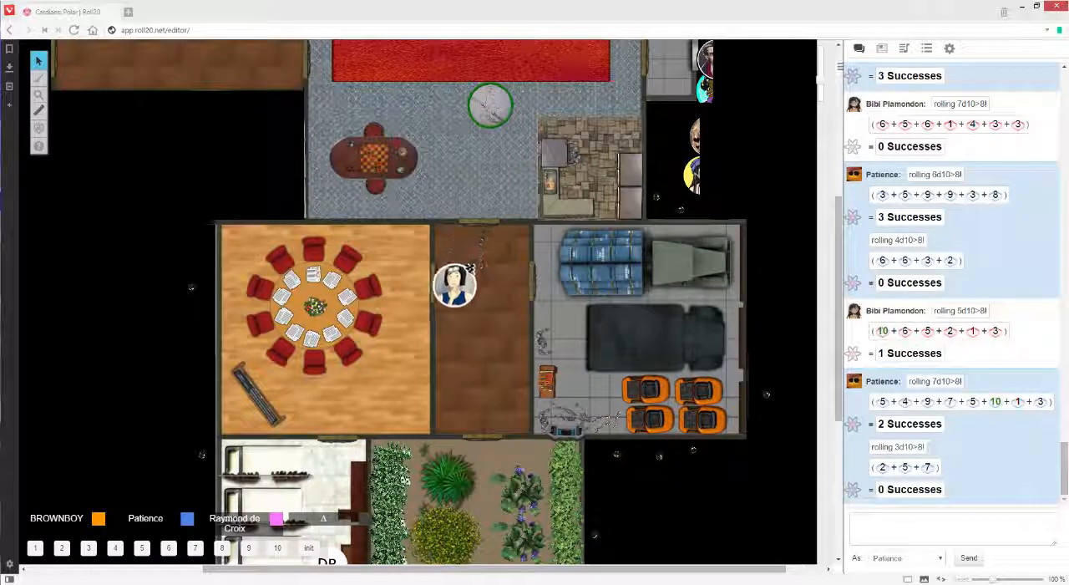
{"action": "left_click_drag", "start_coordinate": [455, 284], "coordinate": [387, 371]}
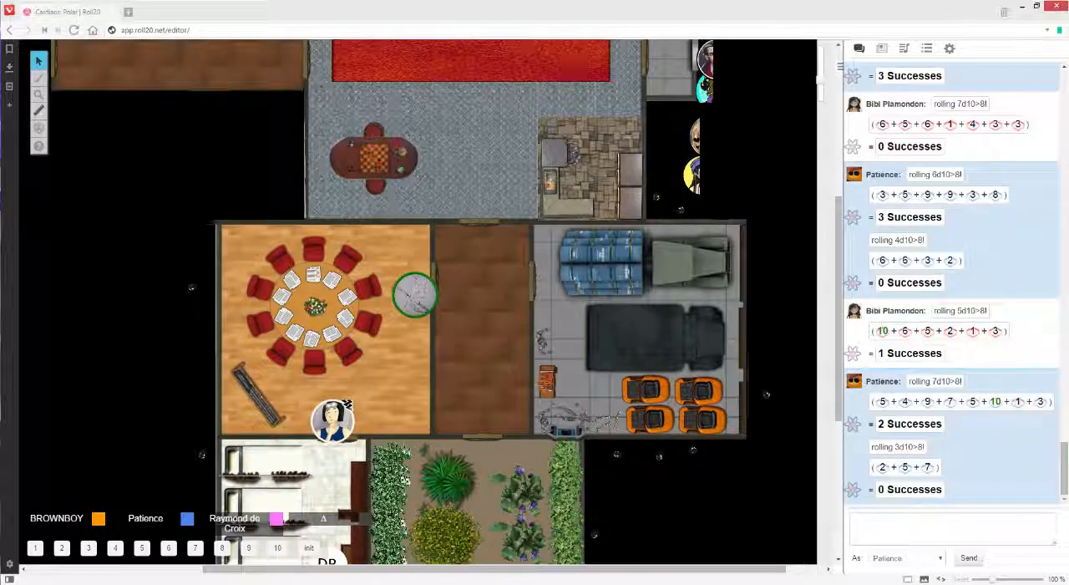
{"action": "left_click_drag", "start_coordinate": [414, 295], "coordinate": [386, 361]}
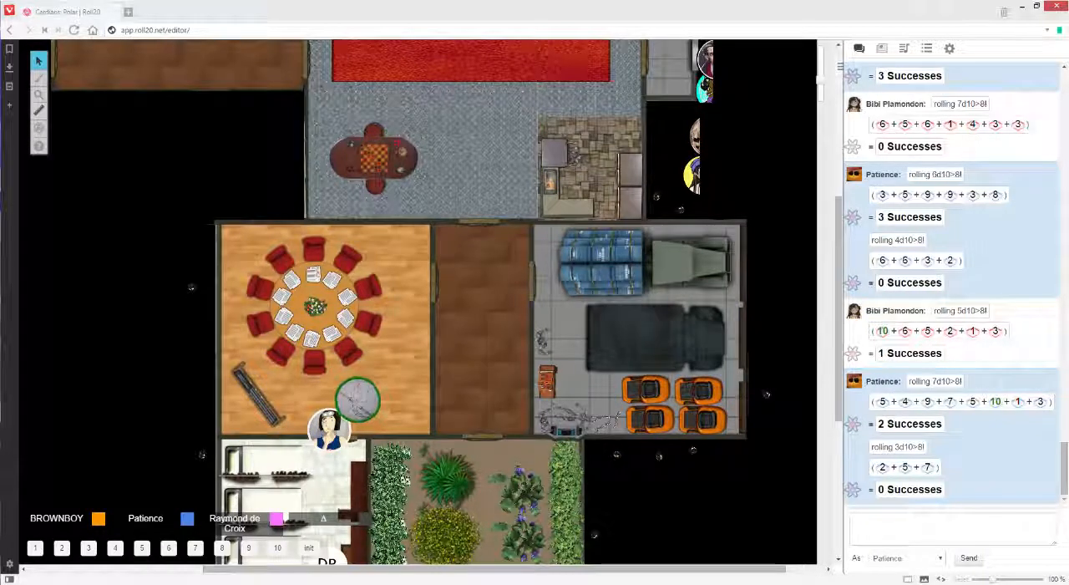
Step: Move the portrait token into the white room below and back into the corridor room
{"action": "left_click_drag", "start_coordinate": [330, 431], "coordinate": [301, 468]}
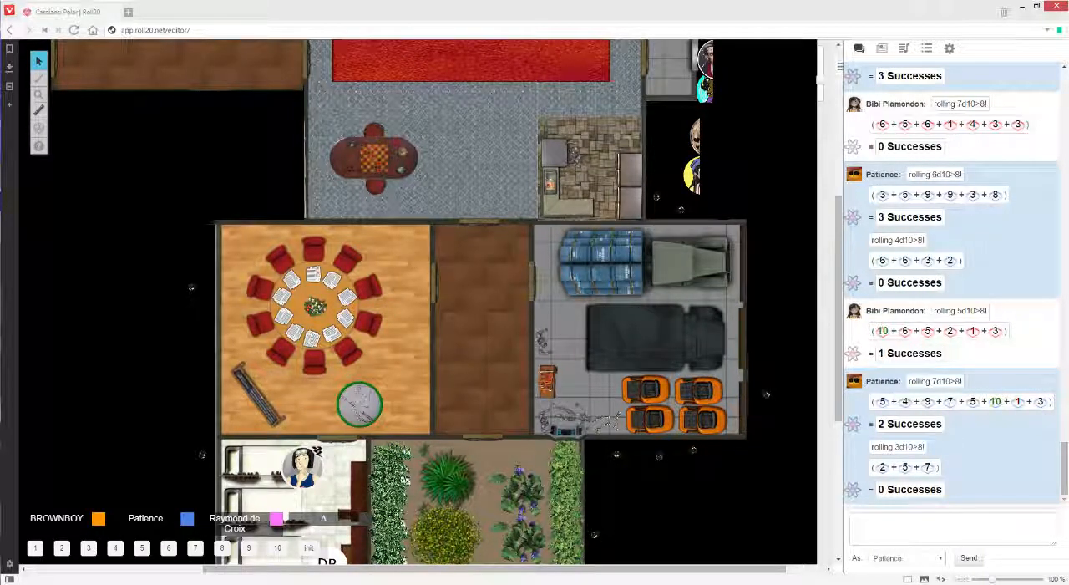
{"action": "left_click_drag", "start_coordinate": [360, 404], "coordinate": [337, 431]}
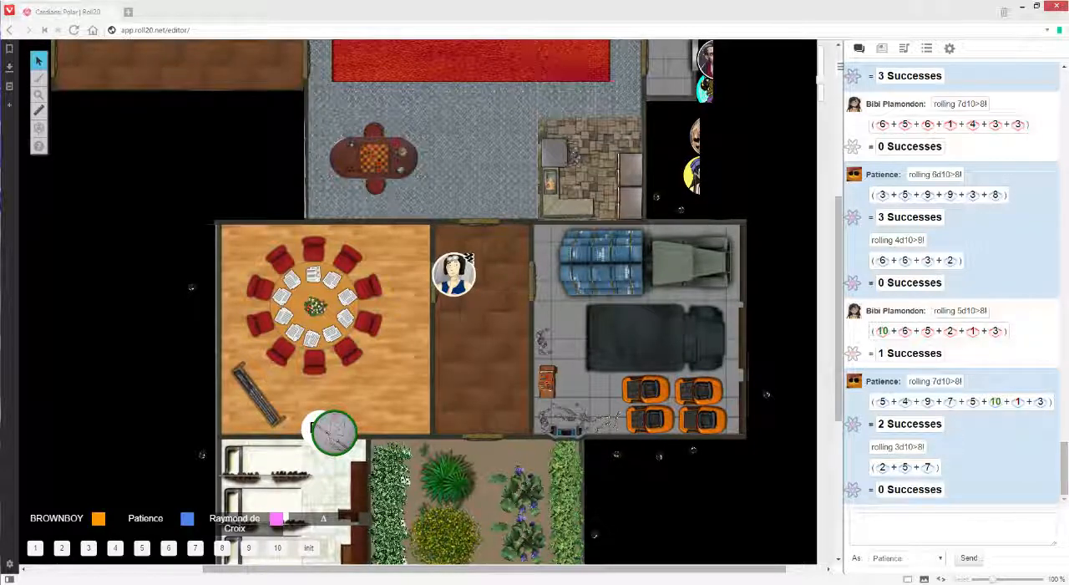
Step: Reposition the robot token around the dining room beside its wall
{"action": "left_click_drag", "start_coordinate": [335, 432], "coordinate": [344, 420]}
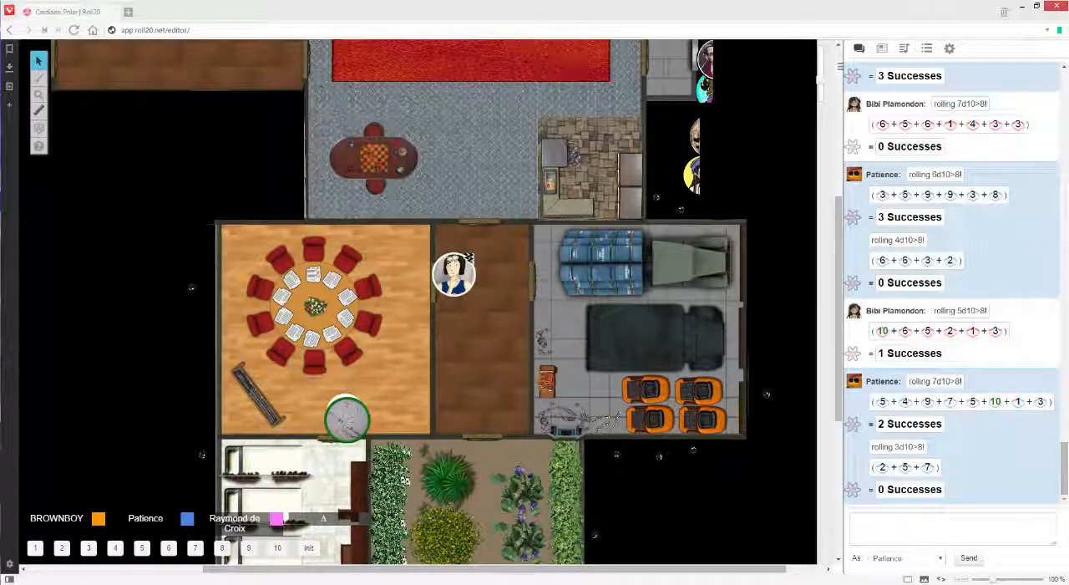
{"action": "left_click_drag", "start_coordinate": [348, 418], "coordinate": [385, 381]}
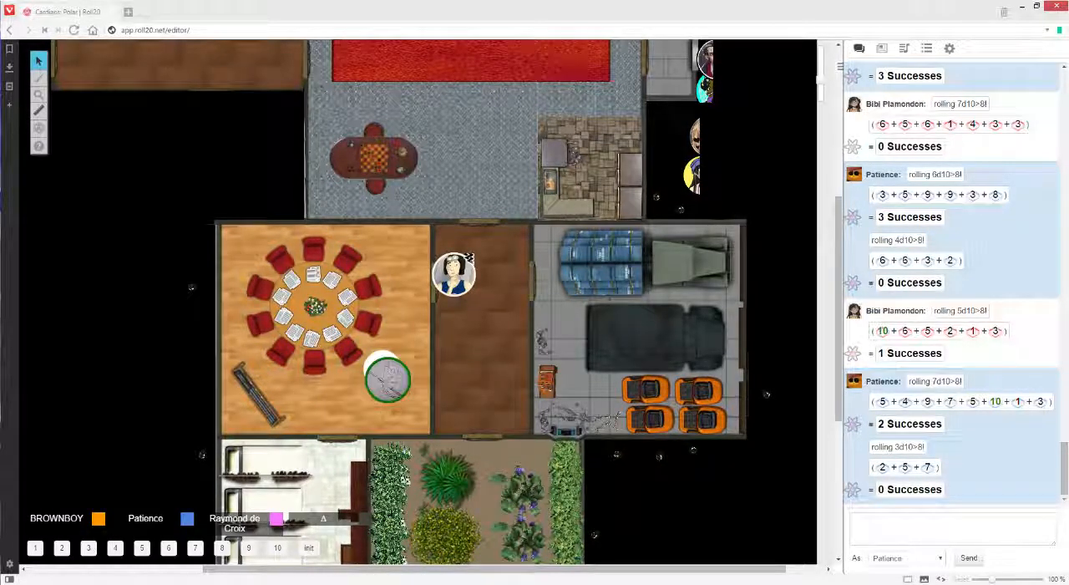
{"action": "left_click_drag", "start_coordinate": [386, 377], "coordinate": [398, 332]}
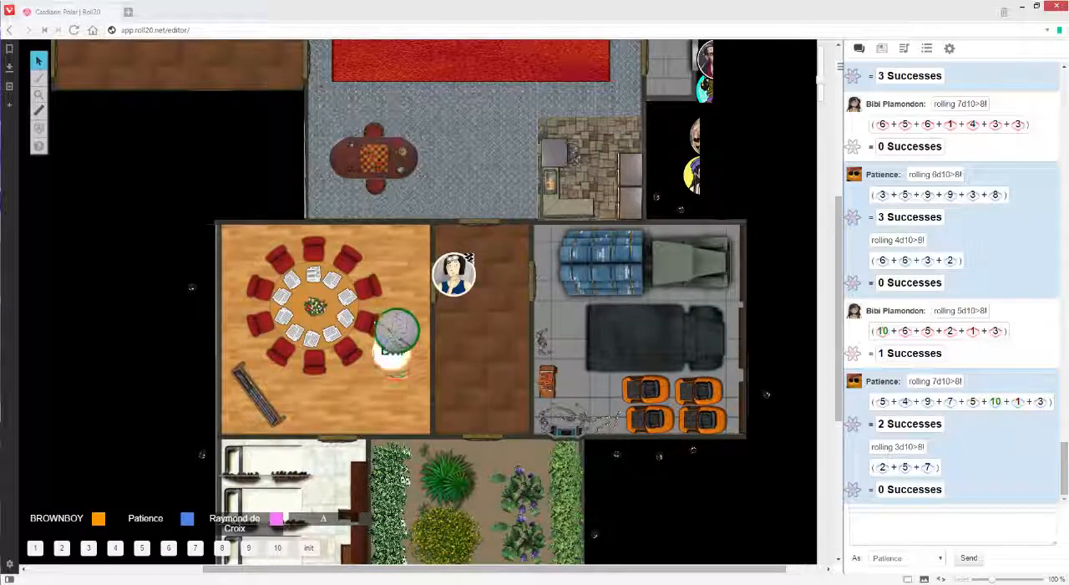
{"action": "left_click_drag", "start_coordinate": [398, 334], "coordinate": [375, 371]}
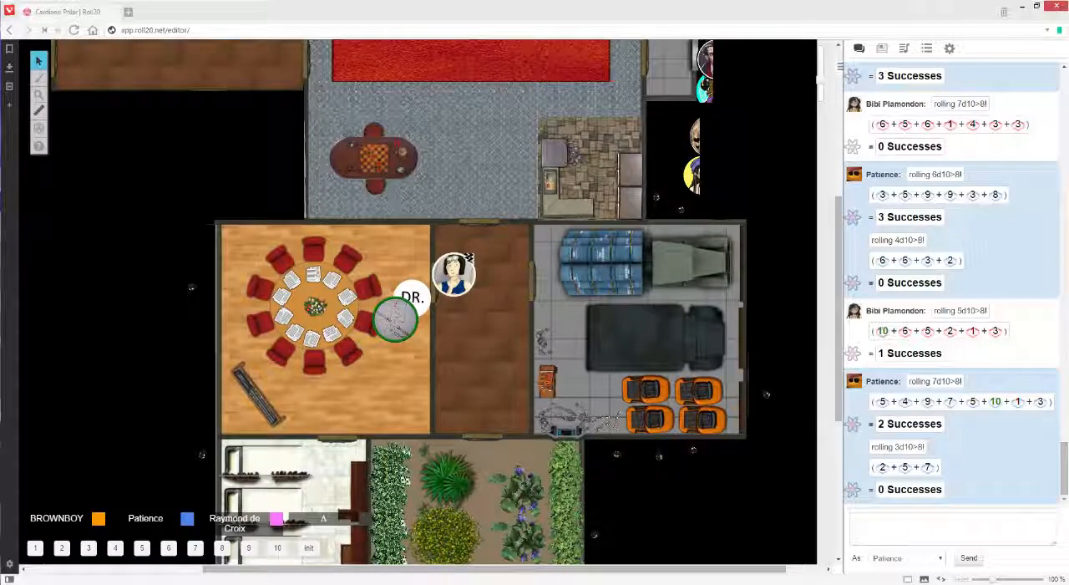
Step: Move the character token into the grey room and bring the robot up beside the chess table
{"action": "left_click_drag", "start_coordinate": [455, 274], "coordinate": [458, 174]}
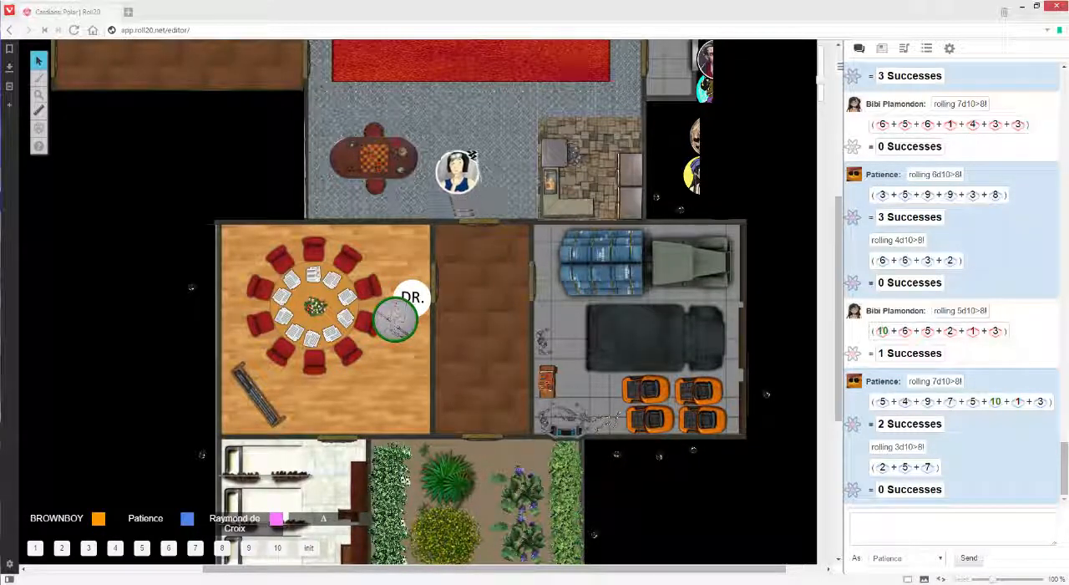
{"action": "left_click_drag", "start_coordinate": [398, 321], "coordinate": [438, 276]}
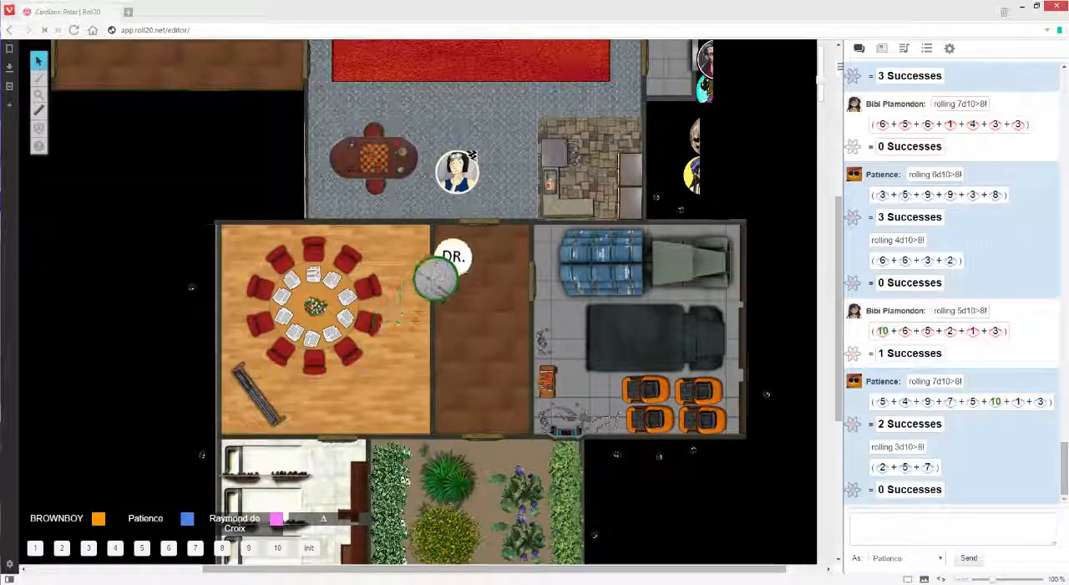
{"action": "left_click_drag", "start_coordinate": [438, 281], "coordinate": [467, 231]}
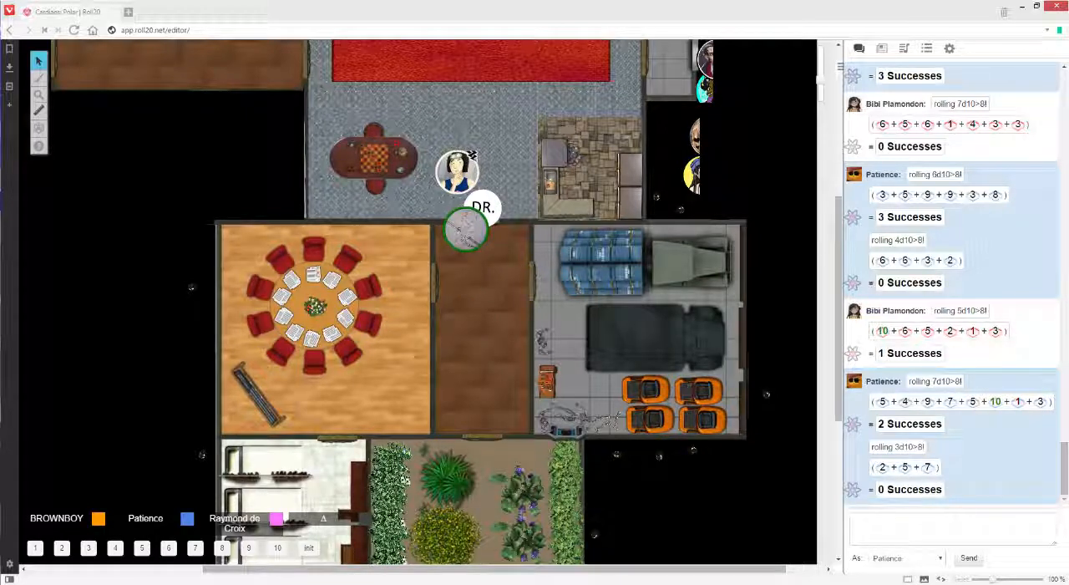
{"action": "left_click_drag", "start_coordinate": [465, 230], "coordinate": [458, 197]}
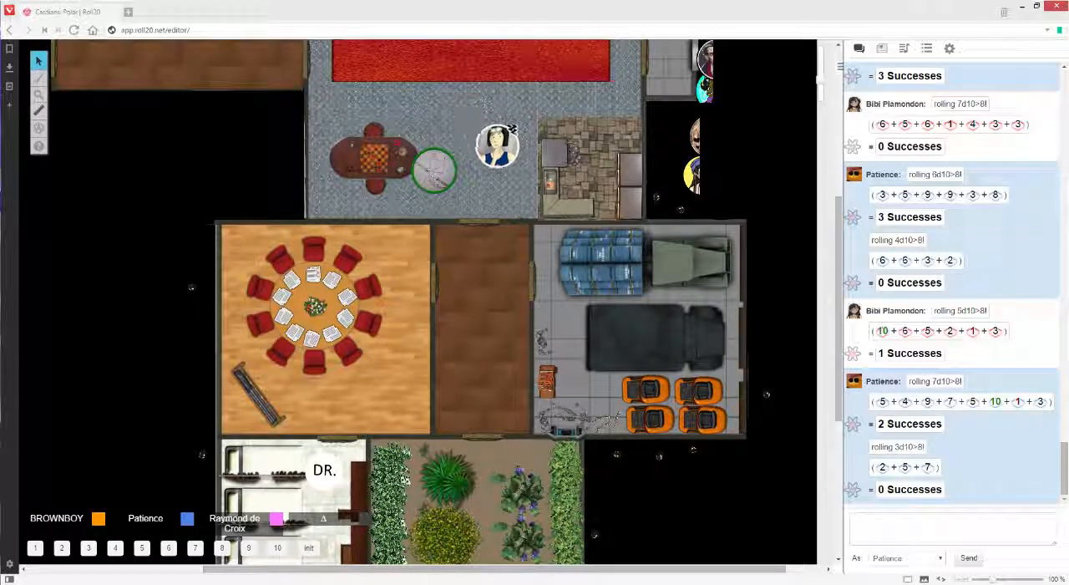
Step: Nudge the character token to stand right of the robot beside the chess table
{"action": "left_click_drag", "start_coordinate": [498, 147], "coordinate": [488, 181]}
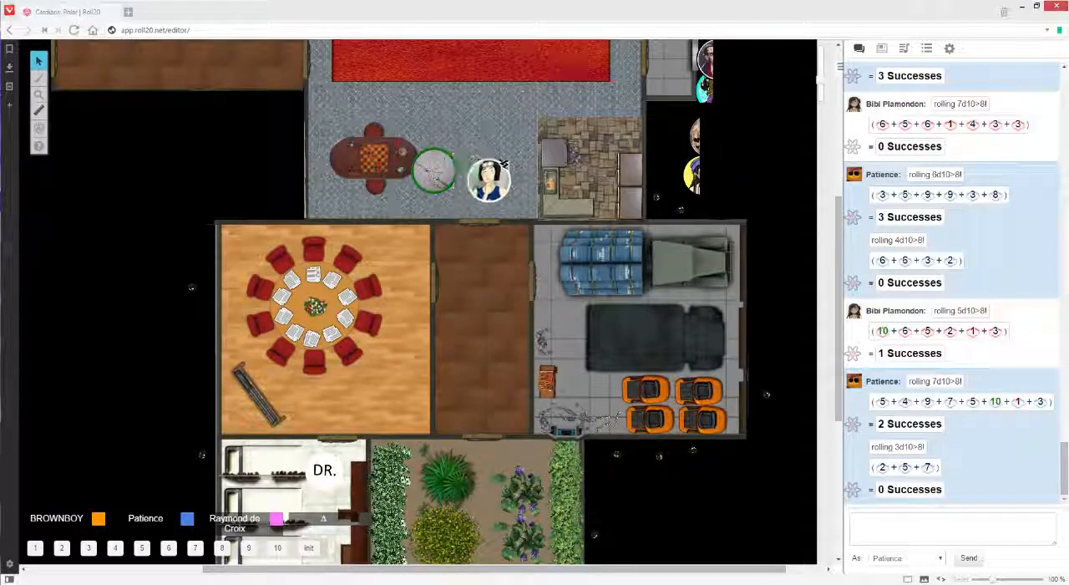
{"action": "left_click_drag", "start_coordinate": [488, 180], "coordinate": [554, 204]}
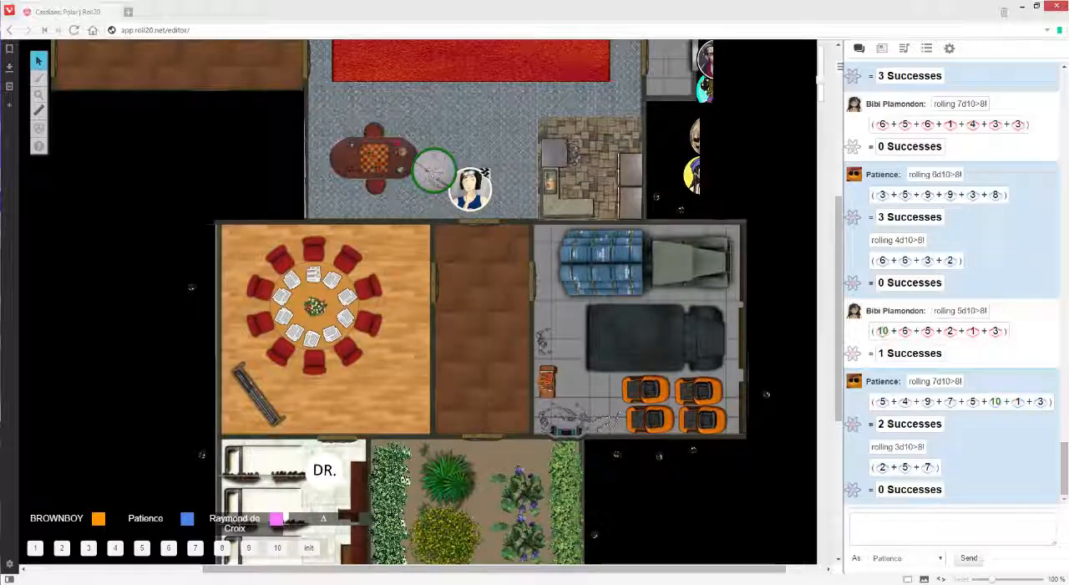
Step: Wander the character token below and above the chess table and to the corridor doorway
{"action": "left_click_drag", "start_coordinate": [470, 189], "coordinate": [386, 197]}
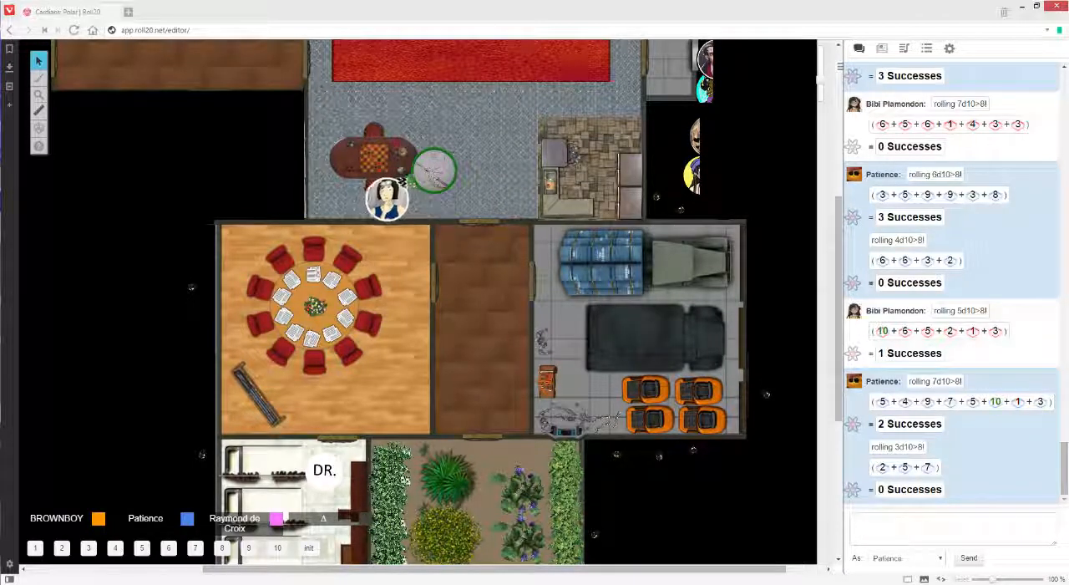
{"action": "left_click_drag", "start_coordinate": [386, 199], "coordinate": [371, 114]}
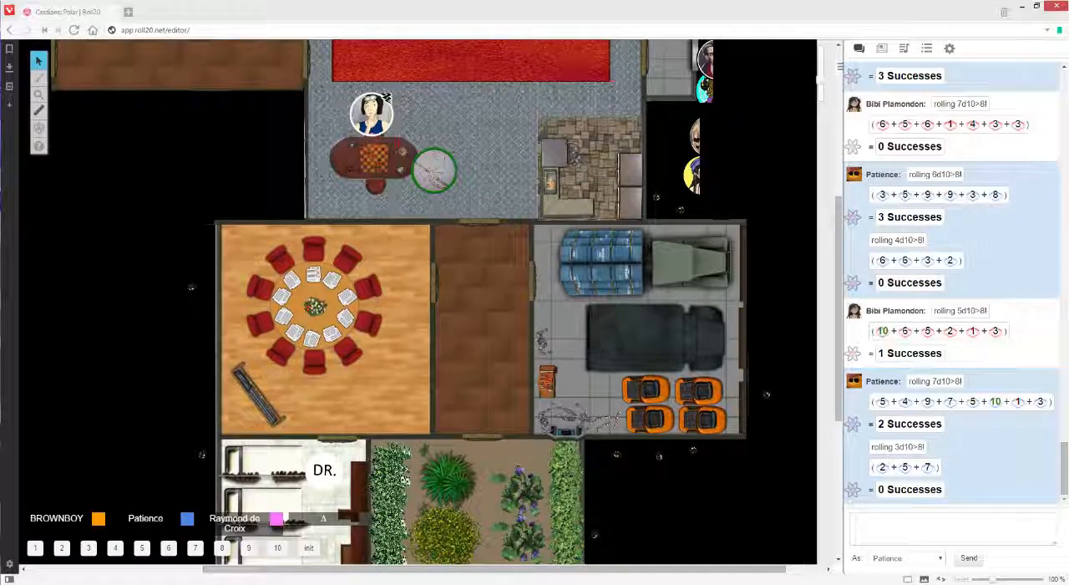
{"action": "left_click_drag", "start_coordinate": [371, 113], "coordinate": [414, 137]}
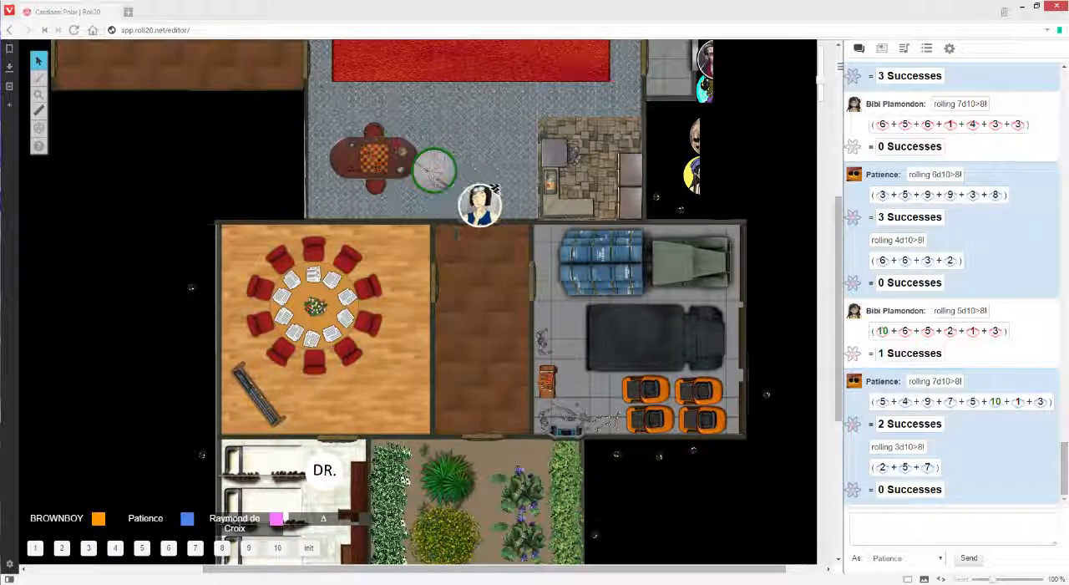
{"action": "left_click_drag", "start_coordinate": [478, 208], "coordinate": [326, 130]}
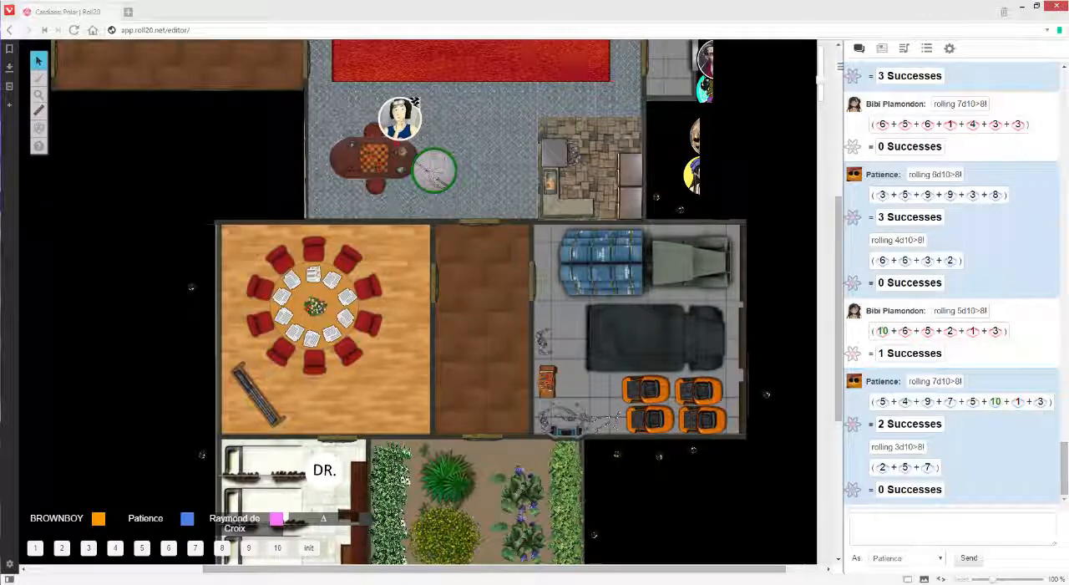
Step: Move the character token right past the robot and drop it at the top of the room by the red carpet
{"action": "left_click_drag", "start_coordinate": [401, 117], "coordinate": [445, 130]}
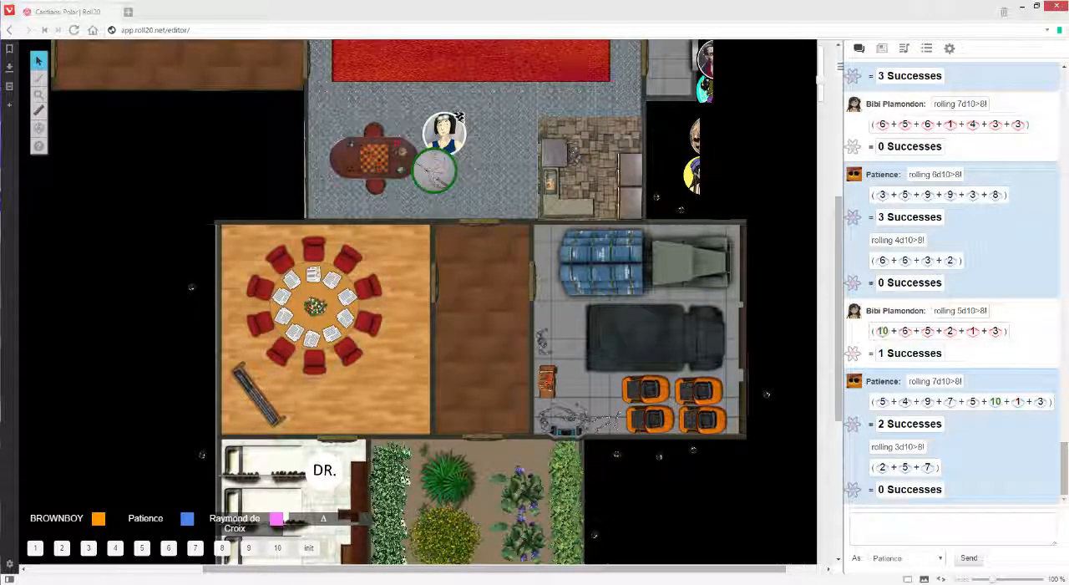
{"action": "left_click_drag", "start_coordinate": [444, 132], "coordinate": [495, 147]}
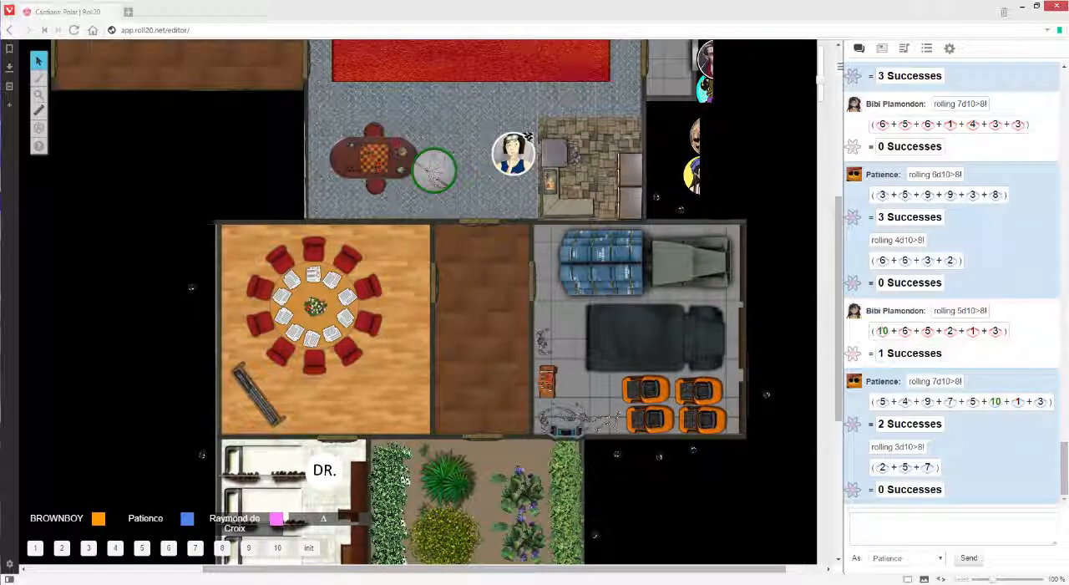
{"action": "left_click_drag", "start_coordinate": [515, 152], "coordinate": [500, 130]}
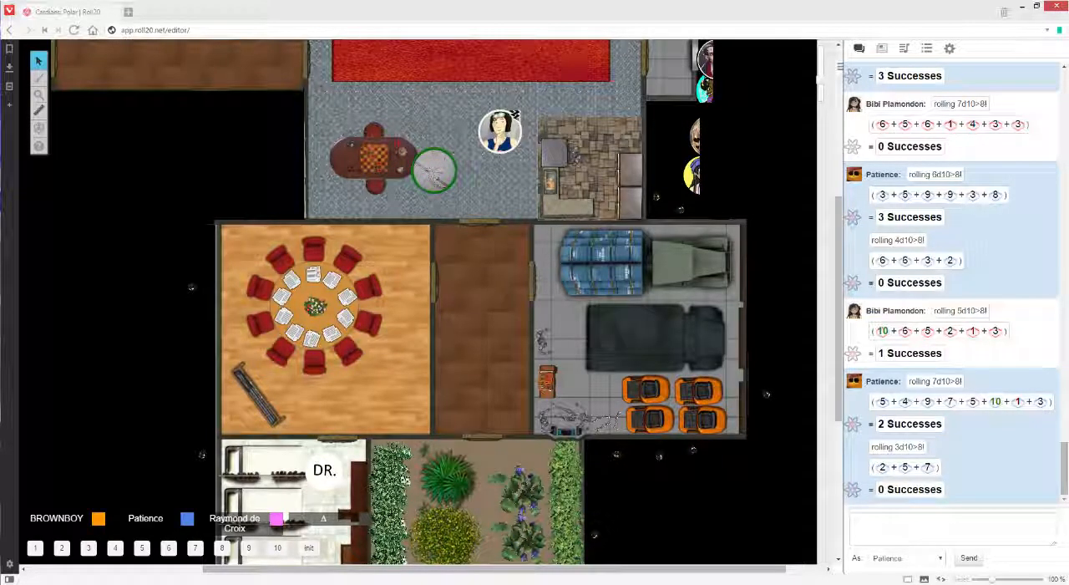
{"action": "left_click_drag", "start_coordinate": [500, 130], "coordinate": [501, 148]}
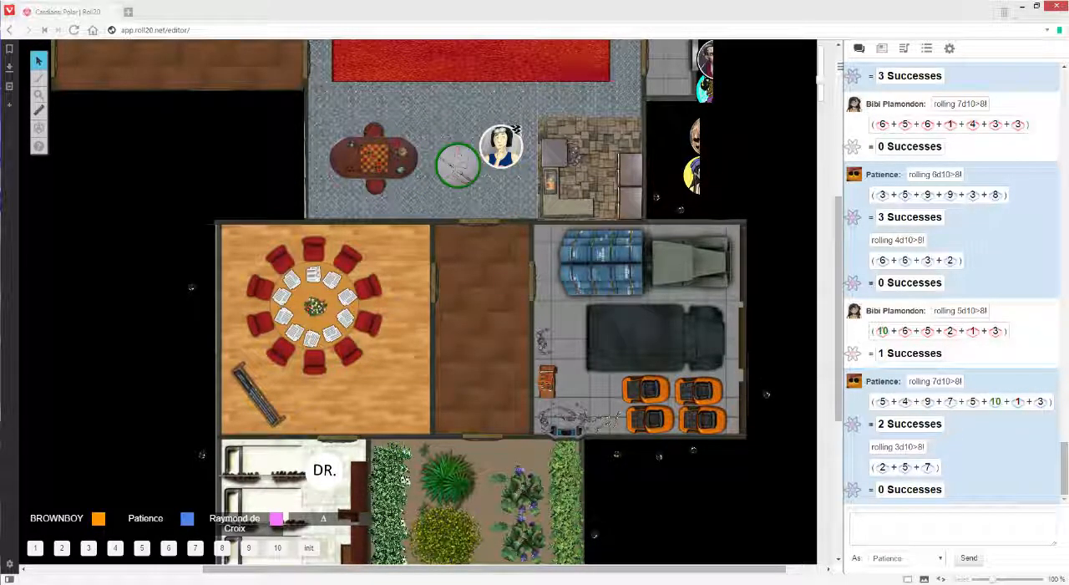
{"action": "left_click_drag", "start_coordinate": [502, 147], "coordinate": [534, 104]}
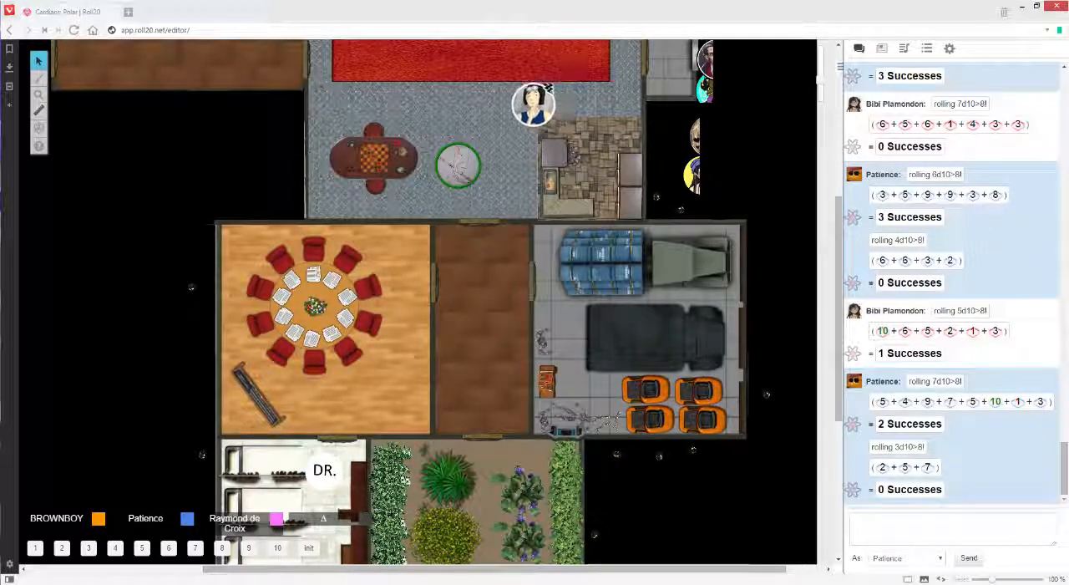
Step: Shift the character token slightly left along the red carpet's edge at the top of the grey room
{"action": "left_click_drag", "start_coordinate": [535, 104], "coordinate": [505, 97]}
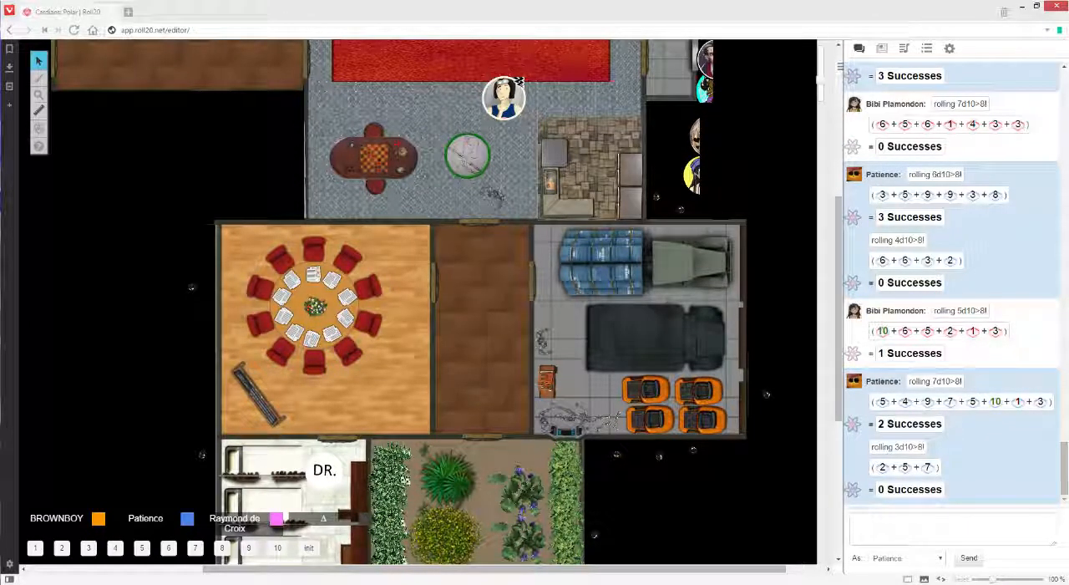
Step: Move the character token across the grey room to stand beside the robot in the stone-floored corner
{"action": "left_click_drag", "start_coordinate": [505, 97], "coordinate": [511, 147]}
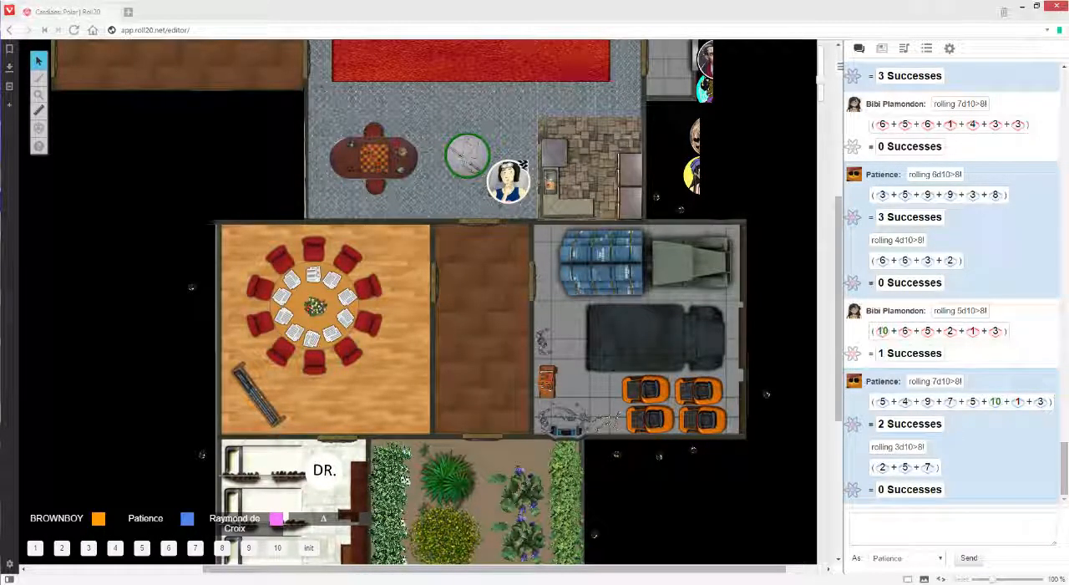
{"action": "left_click_drag", "start_coordinate": [508, 182], "coordinate": [501, 159]}
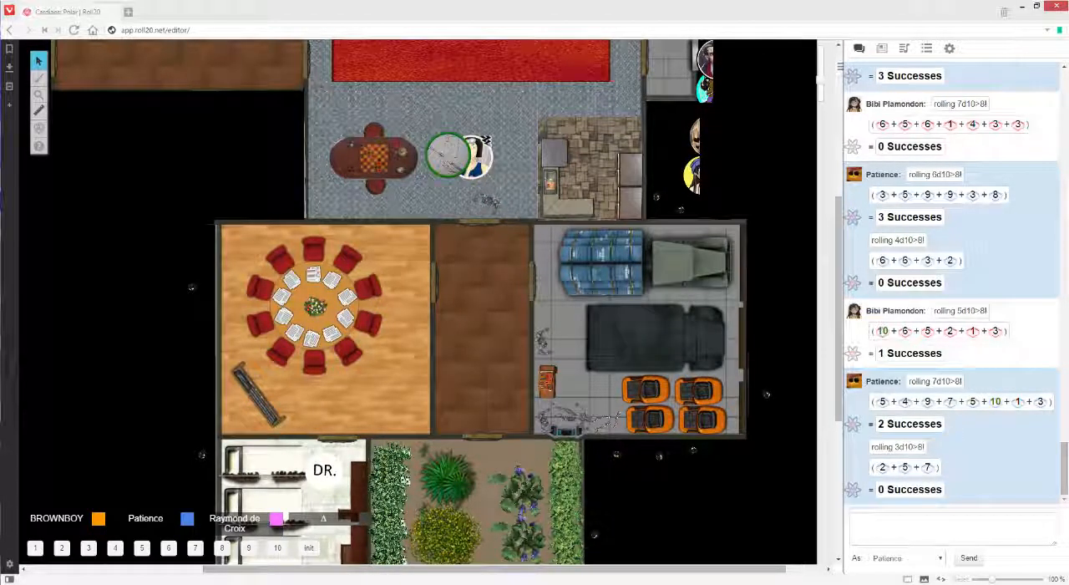
{"action": "left_click_drag", "start_coordinate": [464, 158], "coordinate": [493, 148]}
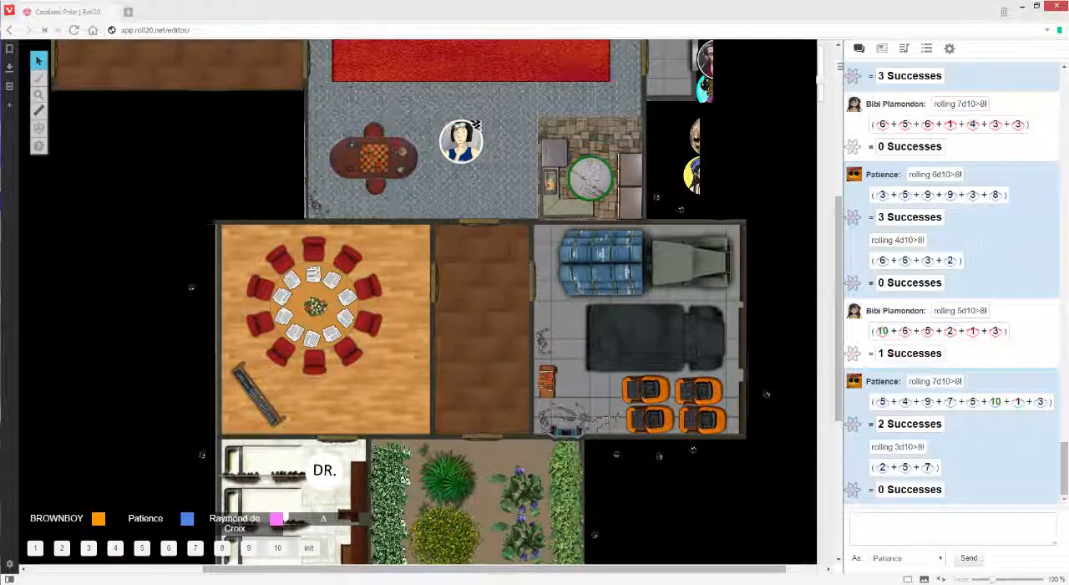
{"action": "left_click_drag", "start_coordinate": [461, 141], "coordinate": [510, 187]}
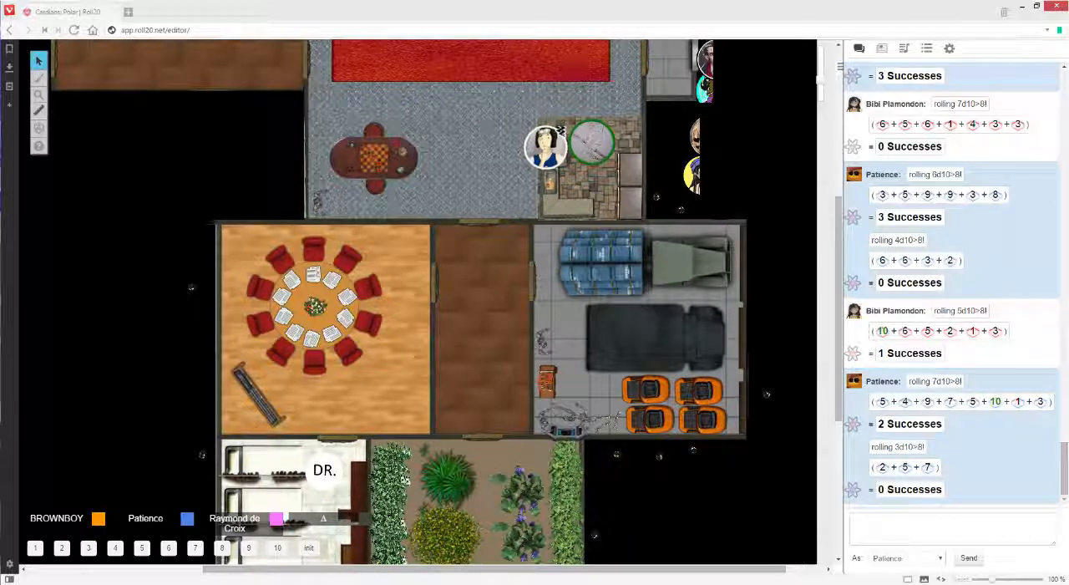
Step: Wander the character token between the red carpet and the chess table, drifting toward the carpet's left side
{"action": "left_click_drag", "start_coordinate": [544, 148], "coordinate": [487, 96]}
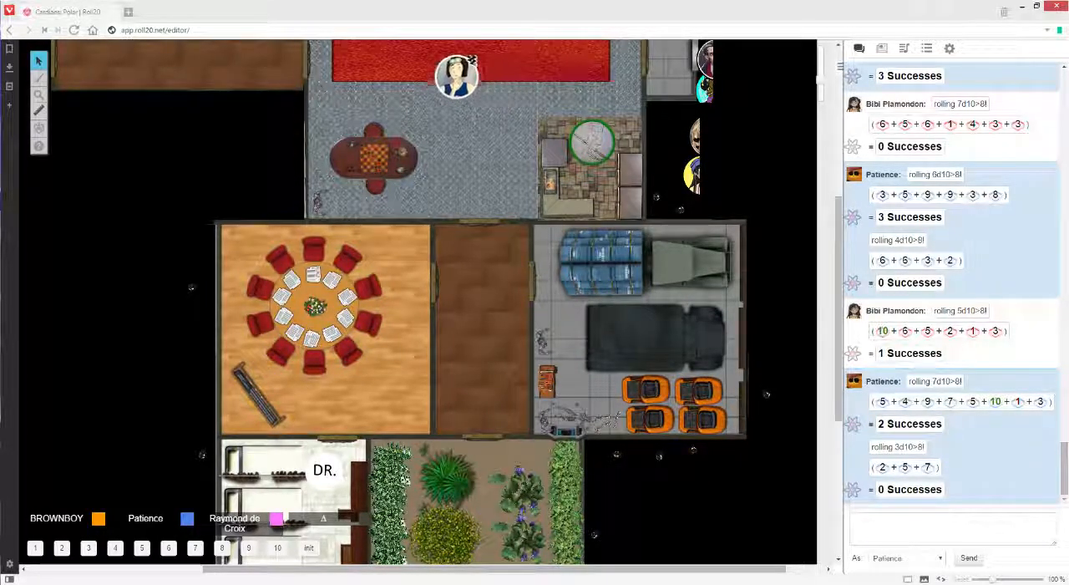
{"action": "left_click_drag", "start_coordinate": [458, 77], "coordinate": [464, 135]}
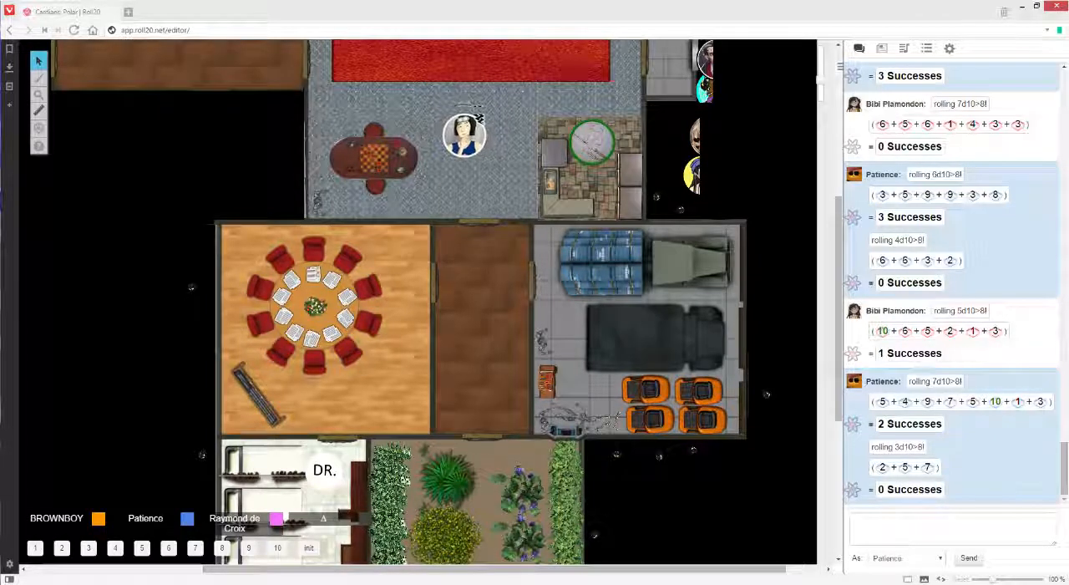
{"action": "left_click_drag", "start_coordinate": [465, 136], "coordinate": [468, 148]}
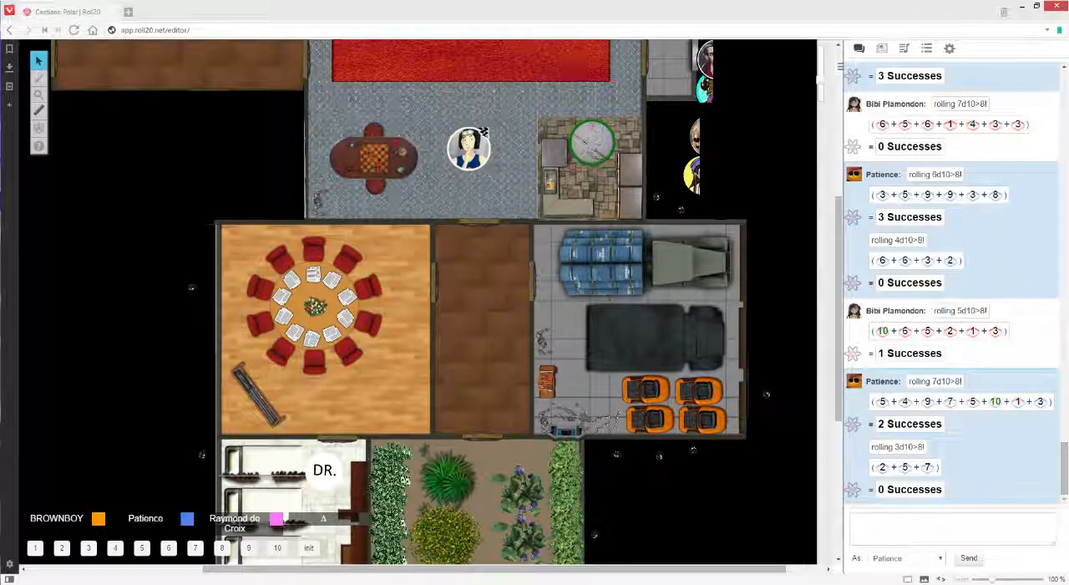
{"action": "left_click_drag", "start_coordinate": [468, 149], "coordinate": [432, 108]}
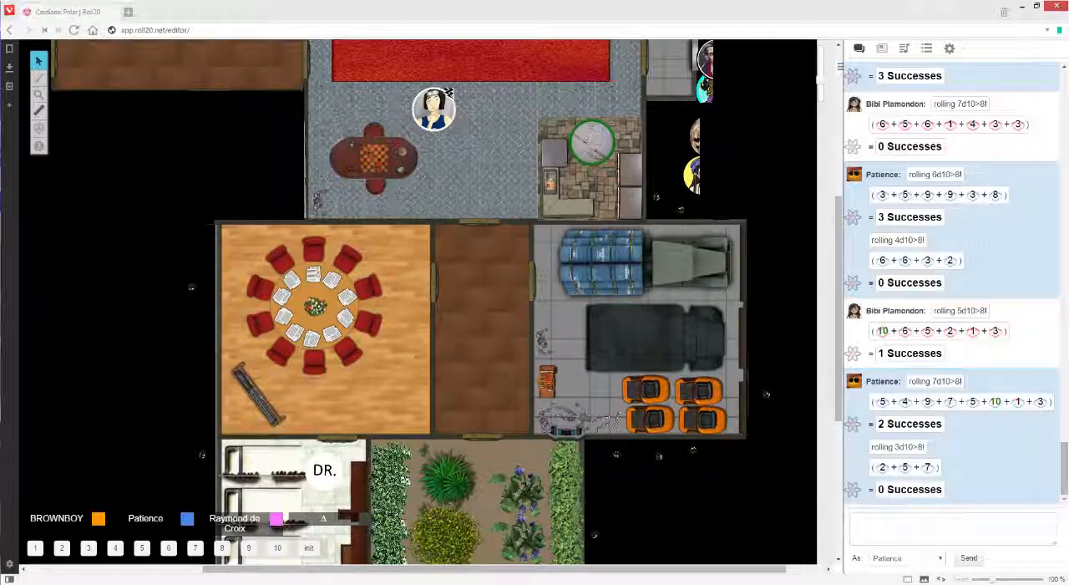
{"action": "left_click_drag", "start_coordinate": [433, 109], "coordinate": [377, 127]}
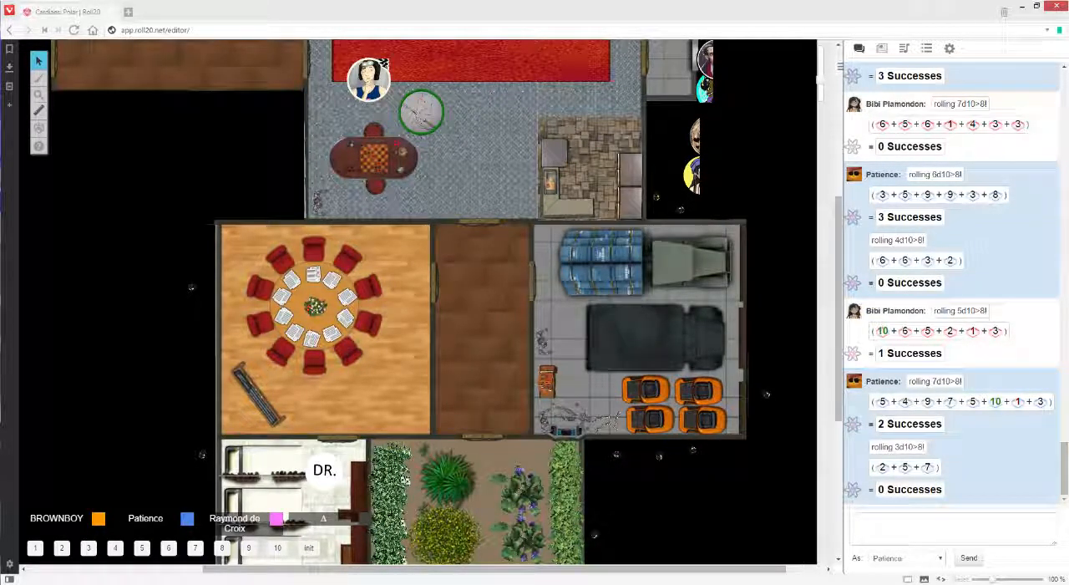
Step: Leave the robot above the chess table and settle the character token just right of the table
{"action": "left_click_drag", "start_coordinate": [369, 79], "coordinate": [471, 65]}
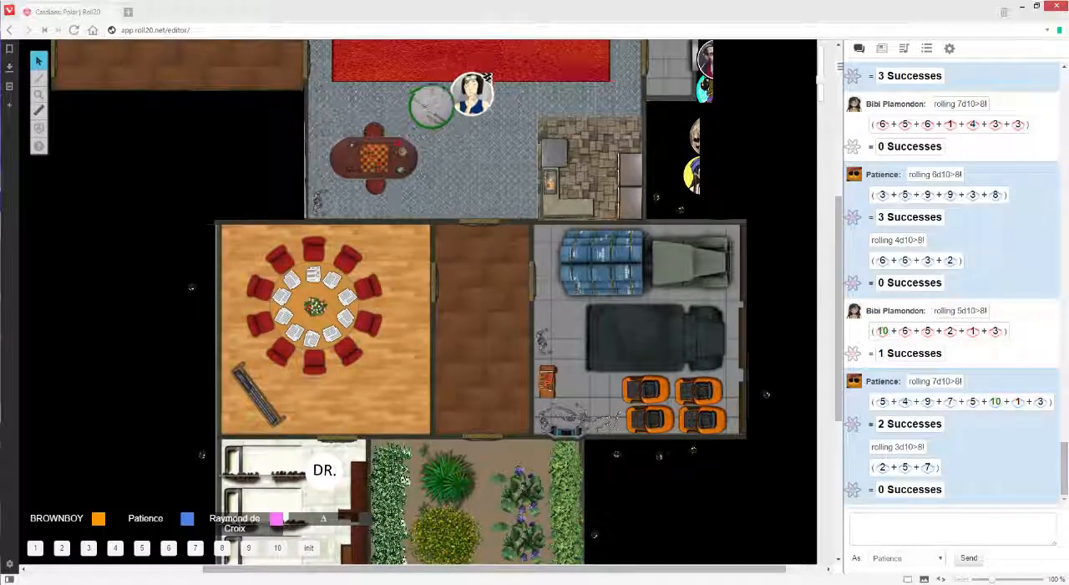
{"action": "left_click_drag", "start_coordinate": [474, 94], "coordinate": [467, 133]}
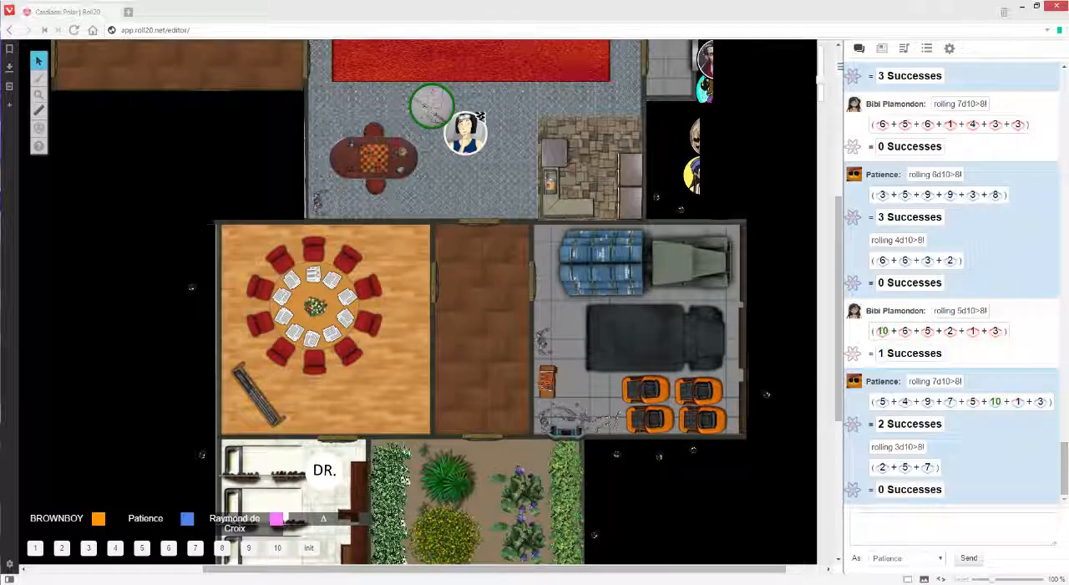
{"action": "left_click_drag", "start_coordinate": [431, 107], "coordinate": [425, 107]}
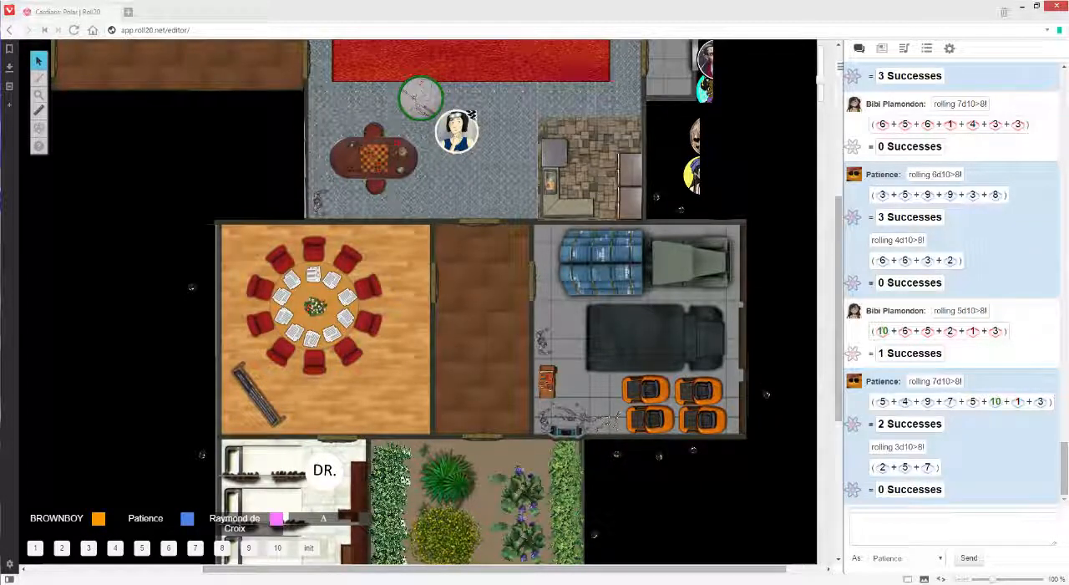
{"action": "left_click_drag", "start_coordinate": [455, 130], "coordinate": [435, 121]}
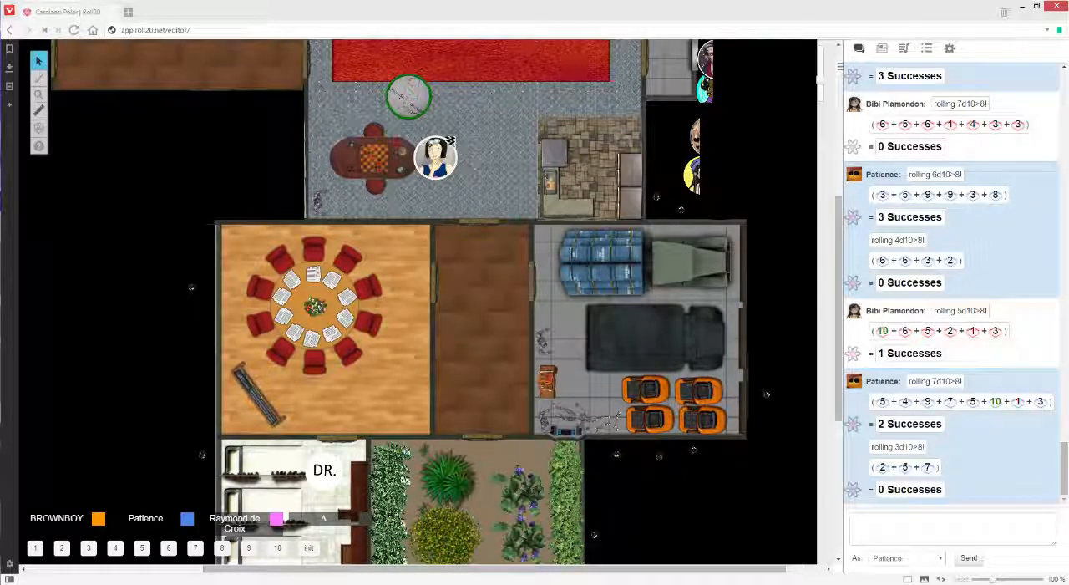
Step: Take the character token past the lower doorway and back up to the red carpet, with the robot beside it
{"action": "left_click_drag", "start_coordinate": [435, 157], "coordinate": [402, 194]}
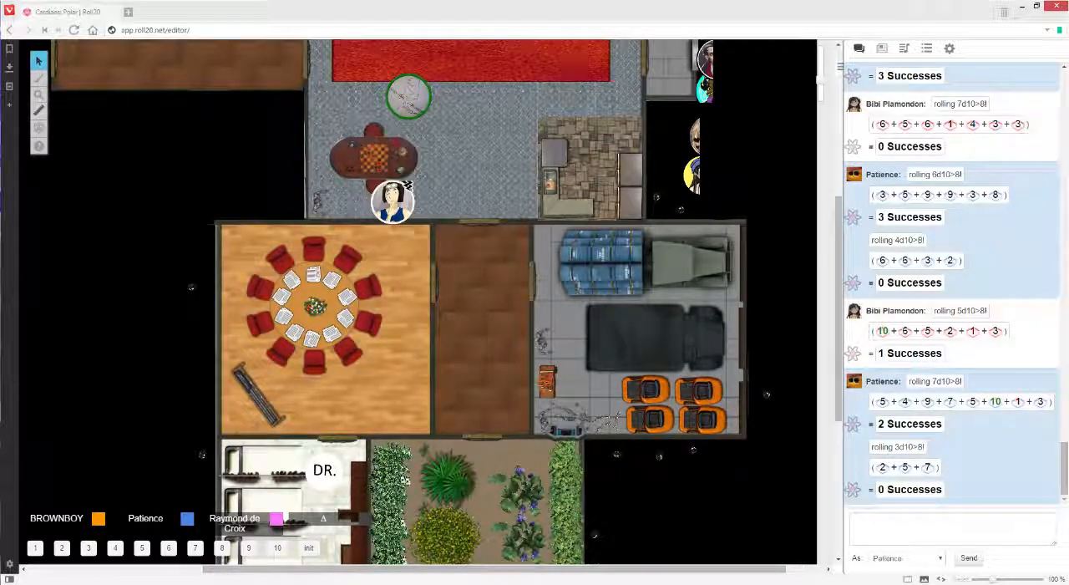
{"action": "left_click_drag", "start_coordinate": [392, 203], "coordinate": [433, 195]}
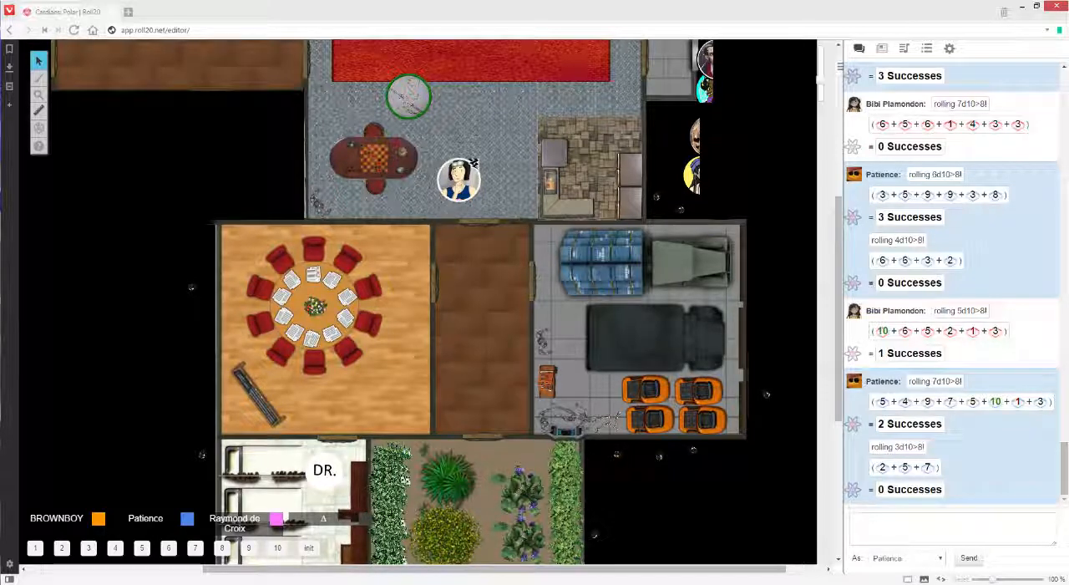
{"action": "left_click_drag", "start_coordinate": [458, 177], "coordinate": [494, 81]}
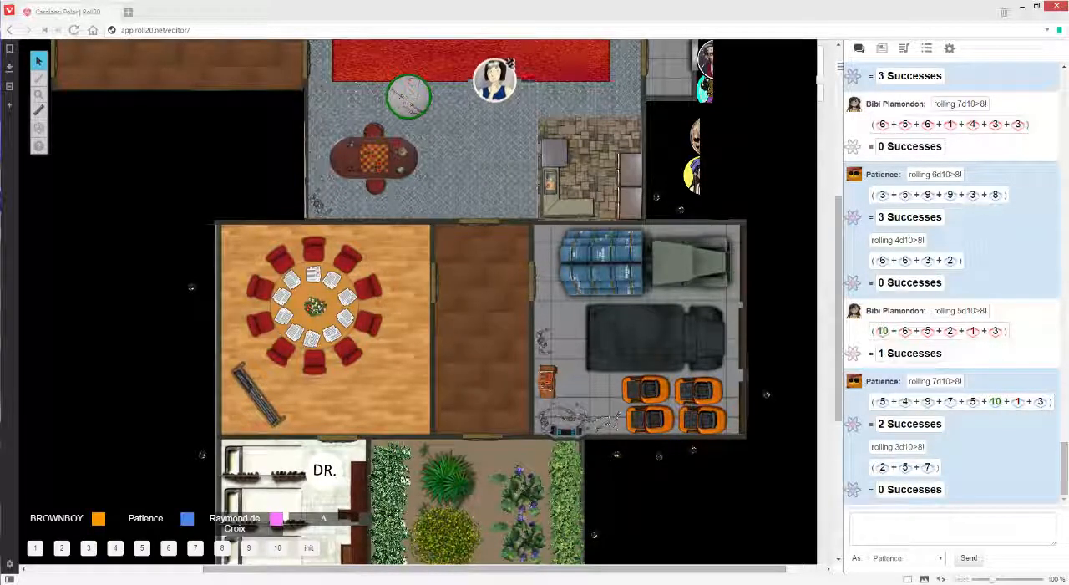
{"action": "left_click_drag", "start_coordinate": [494, 78], "coordinate": [492, 67]}
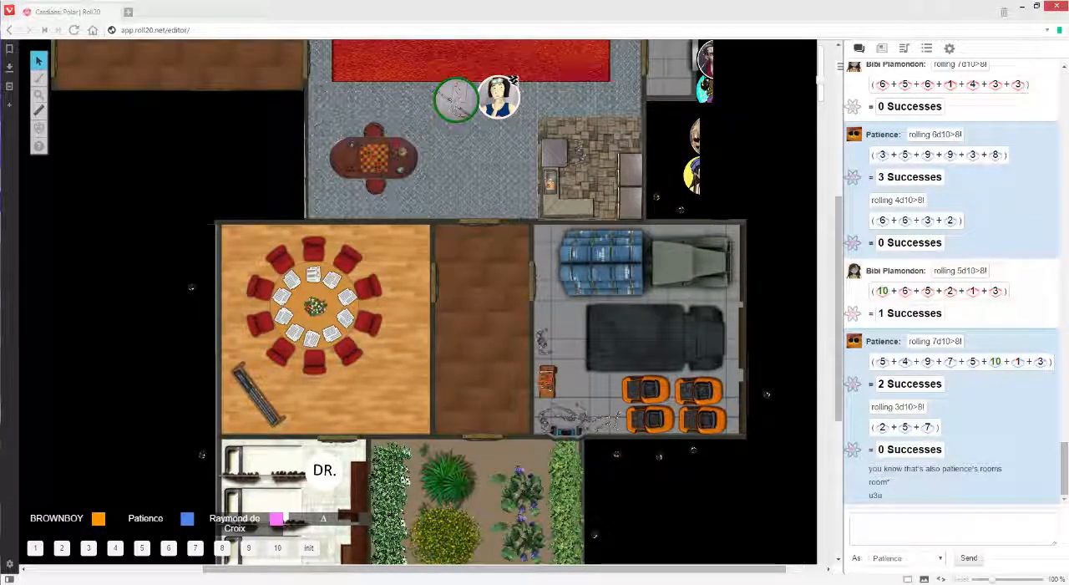
Step: Send a chat question starting 'can' and move both tokens toward the grey room's top right
{"action": "type", "text": "can"}
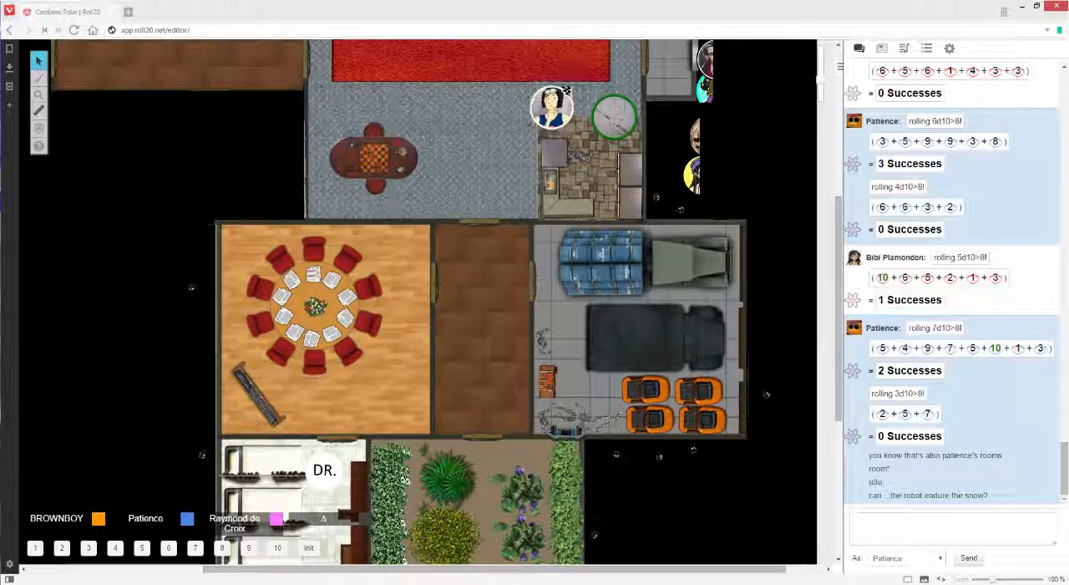
{"action": "left_click_drag", "start_coordinate": [551, 107], "coordinate": [551, 70]}
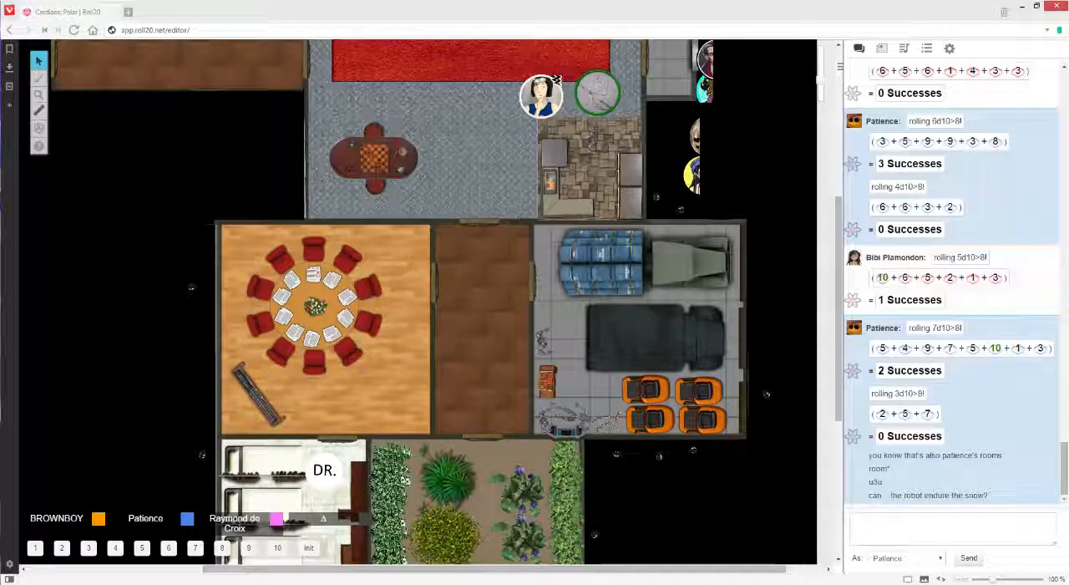
Step: Settle the tokens side by side at top right, then move them off the grey room while replies arrive in chat
{"action": "left_click_drag", "start_coordinate": [542, 97], "coordinate": [538, 104]}
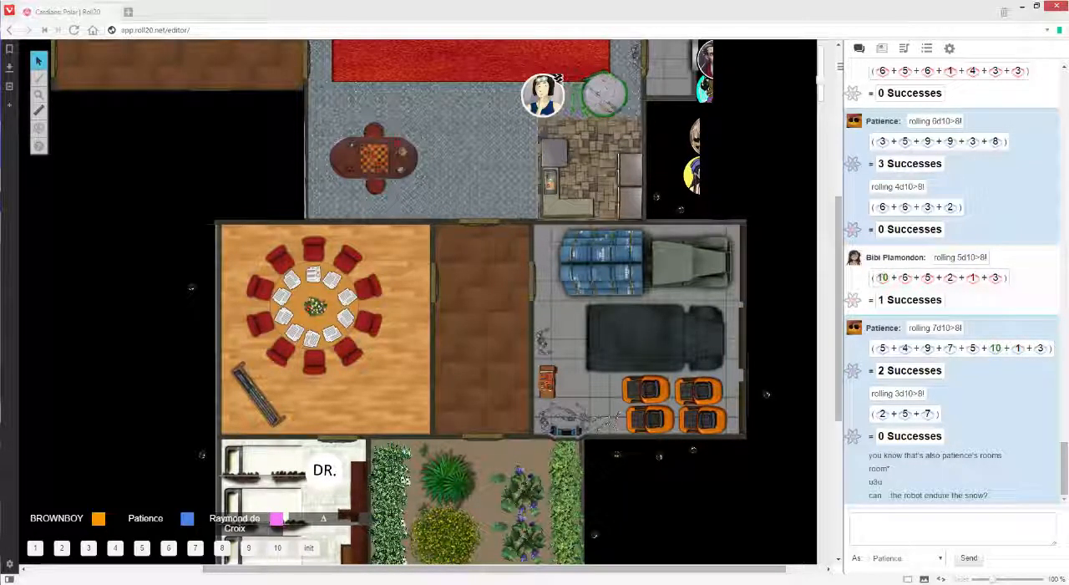
{"action": "left_click_drag", "start_coordinate": [543, 97], "coordinate": [618, 84]}
{"action": "type", "text": "not unless patience"}
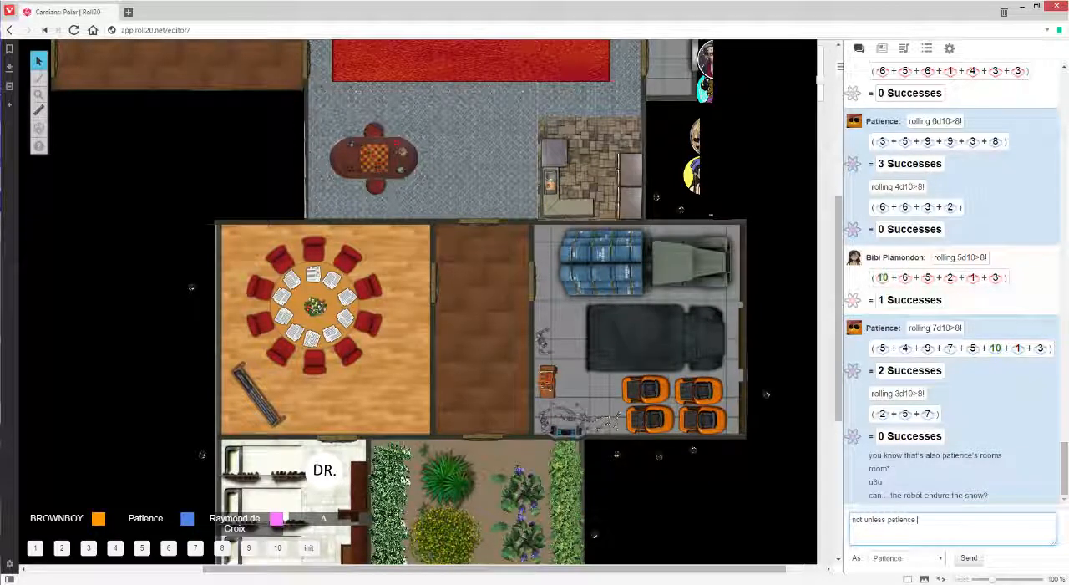
{"action": "left_click", "coordinate": [969, 558]}
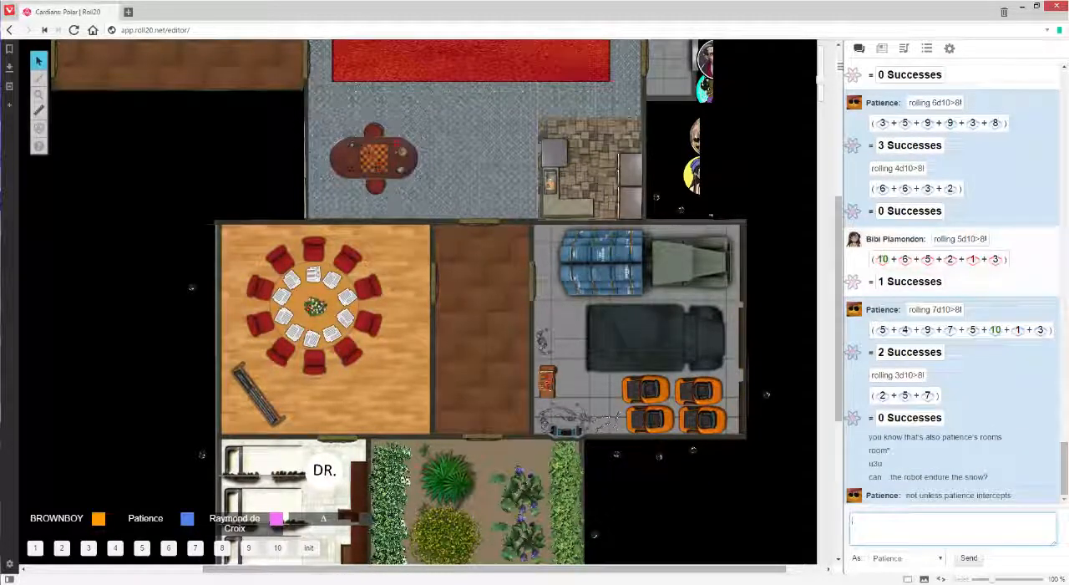